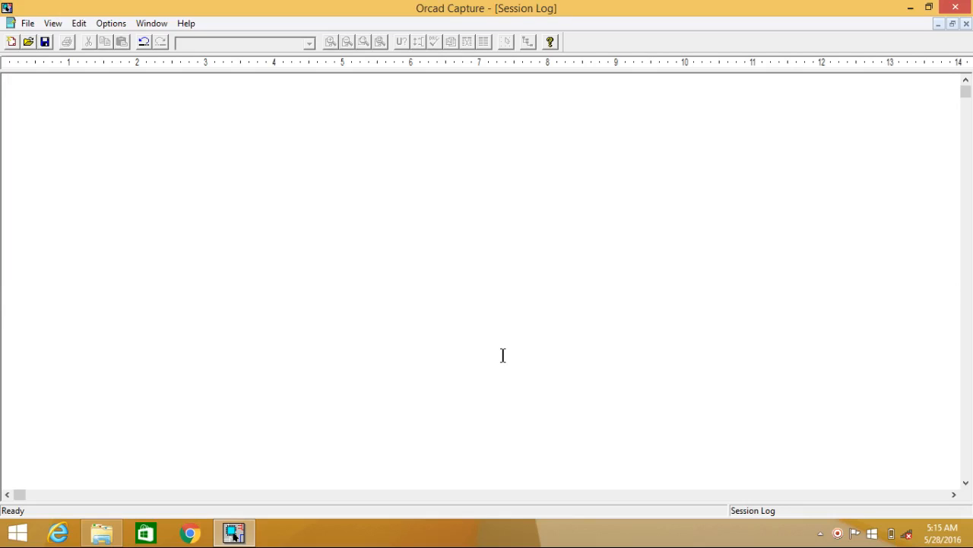
Start a new Analog or Mixed A/D project named testnew1 in C:\Test Project.
{"action": "left_click", "coordinate": [7, 80]}
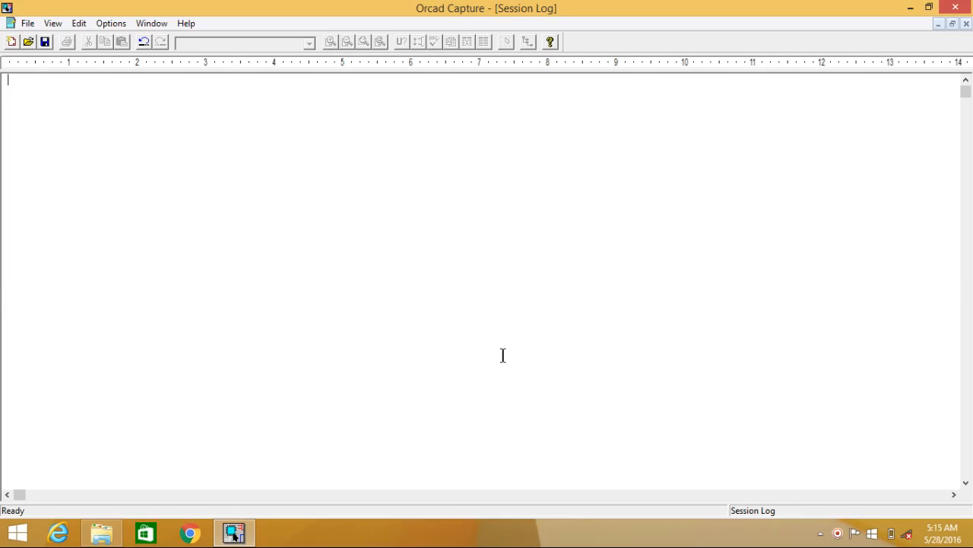
{"action": "mouse_move", "coordinate": [211, 189]}
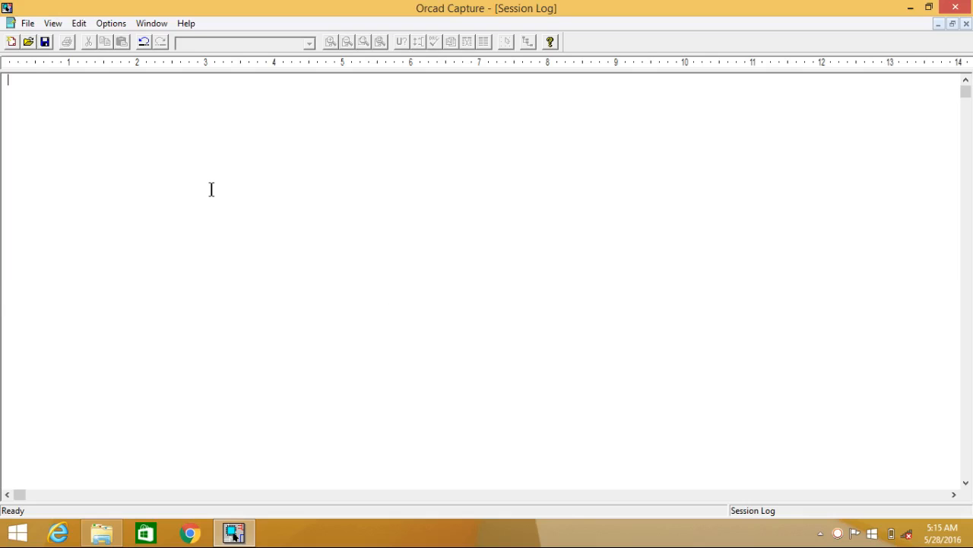
{"action": "mouse_move", "coordinate": [95, 59]}
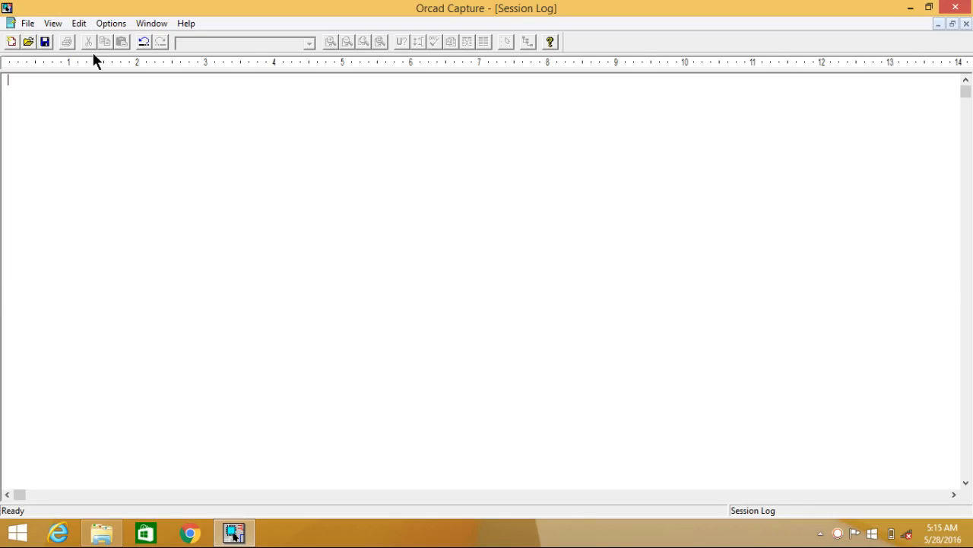
{"action": "left_click", "coordinate": [27, 23]}
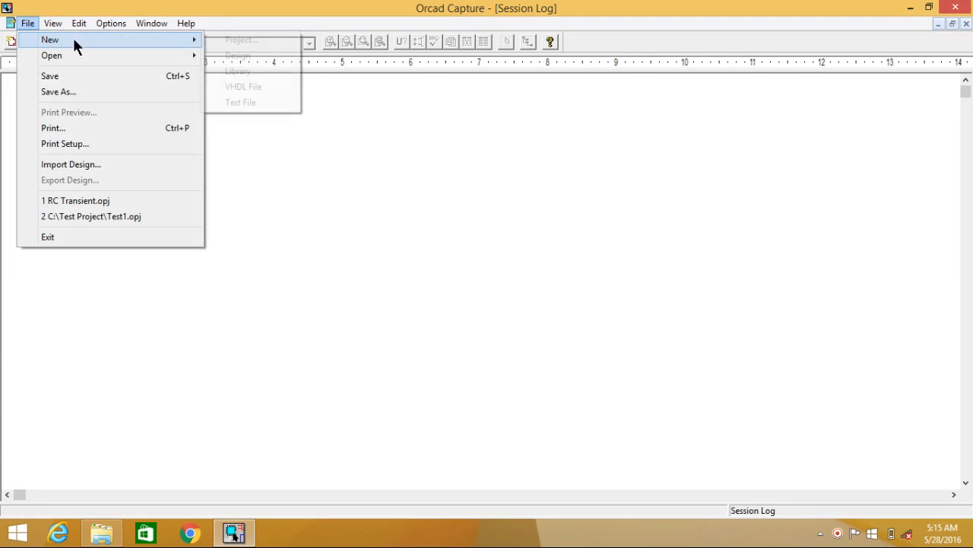
{"action": "mouse_move", "coordinate": [40, 42]}
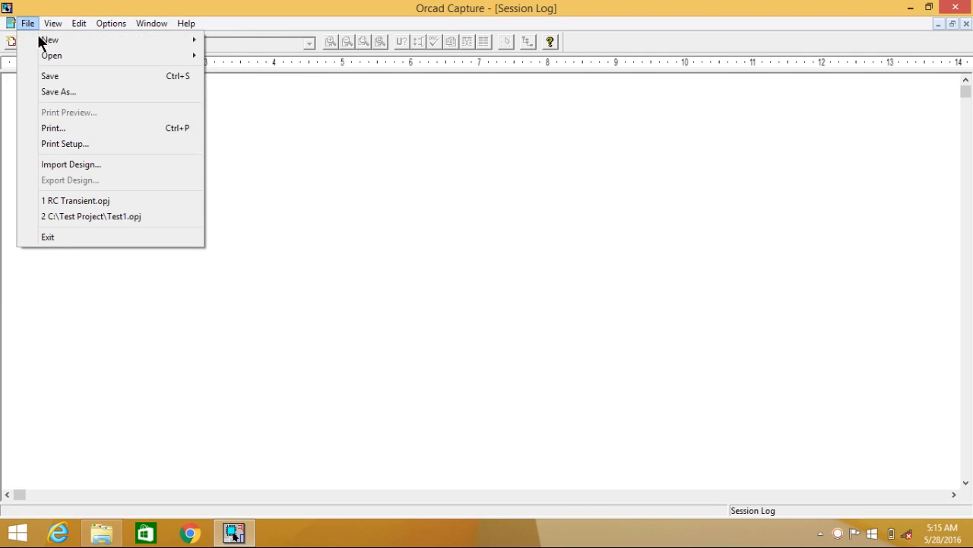
{"action": "left_click", "coordinate": [49, 40]}
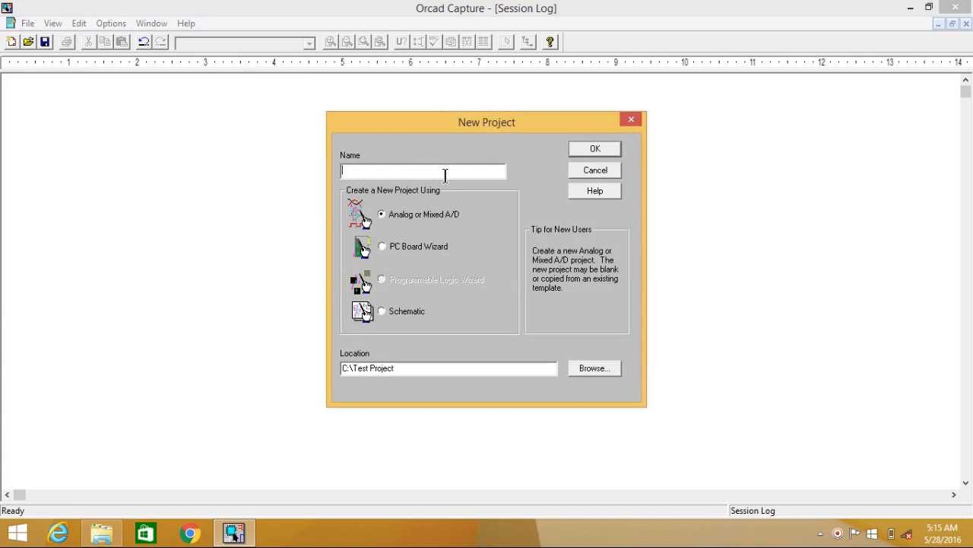
{"action": "type", "text": "testnew1"}
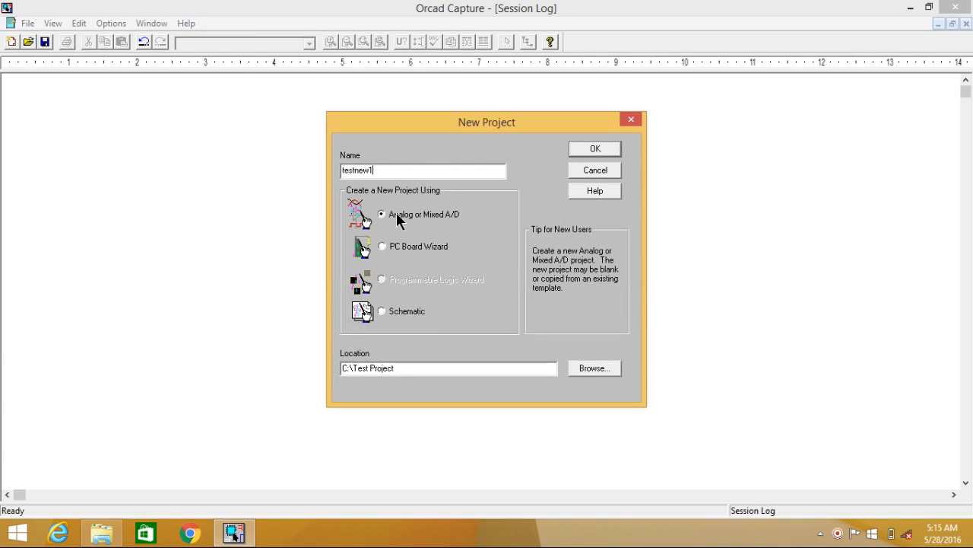
{"action": "mouse_move", "coordinate": [572, 160]}
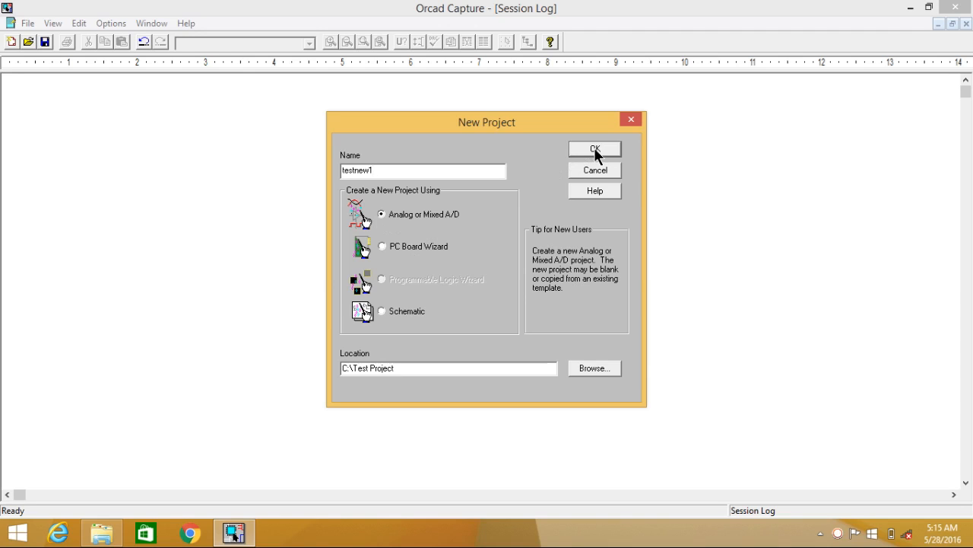
Confirm the project settings and create it as a blank PSpice project.
{"action": "left_click", "coordinate": [594, 148]}
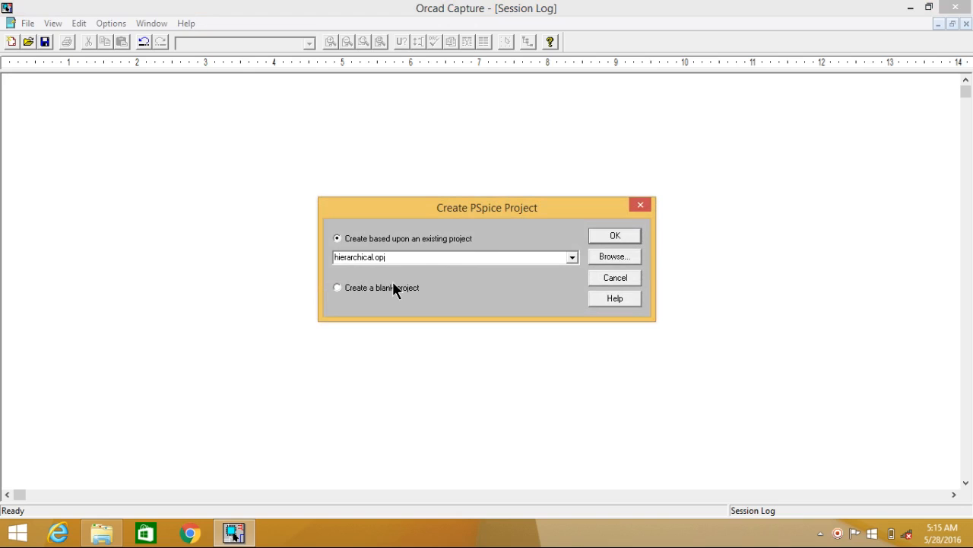
{"action": "mouse_move", "coordinate": [417, 249]}
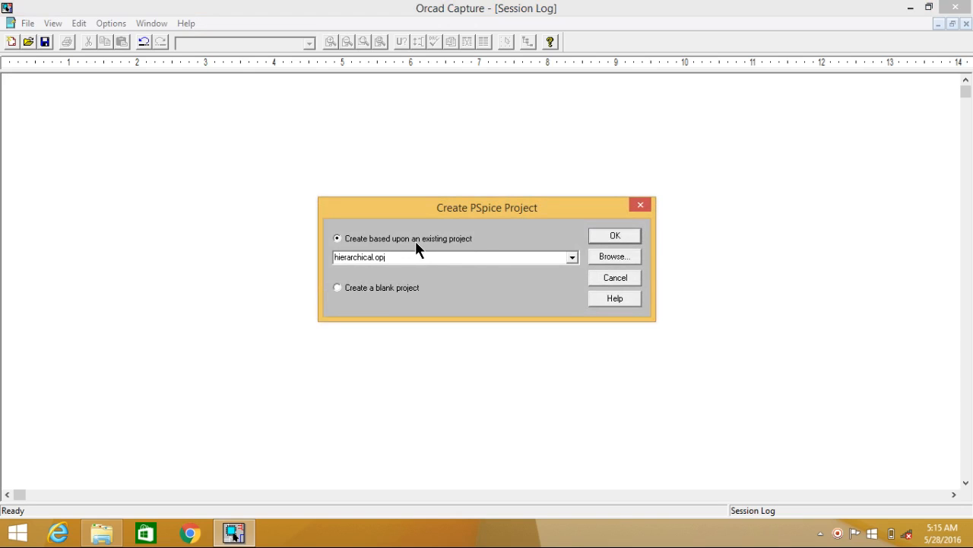
{"action": "mouse_move", "coordinate": [424, 255]}
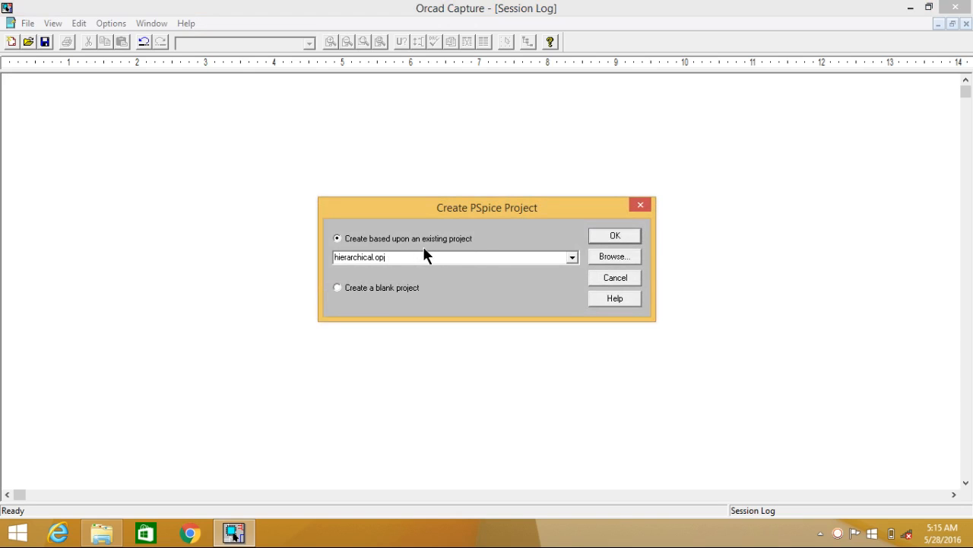
{"action": "left_click", "coordinate": [337, 288]}
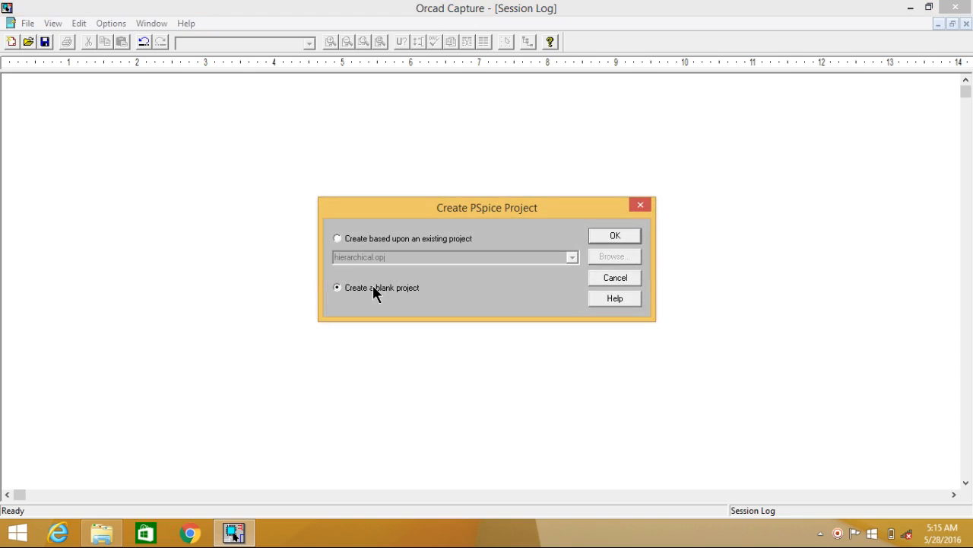
{"action": "mouse_move", "coordinate": [616, 241]}
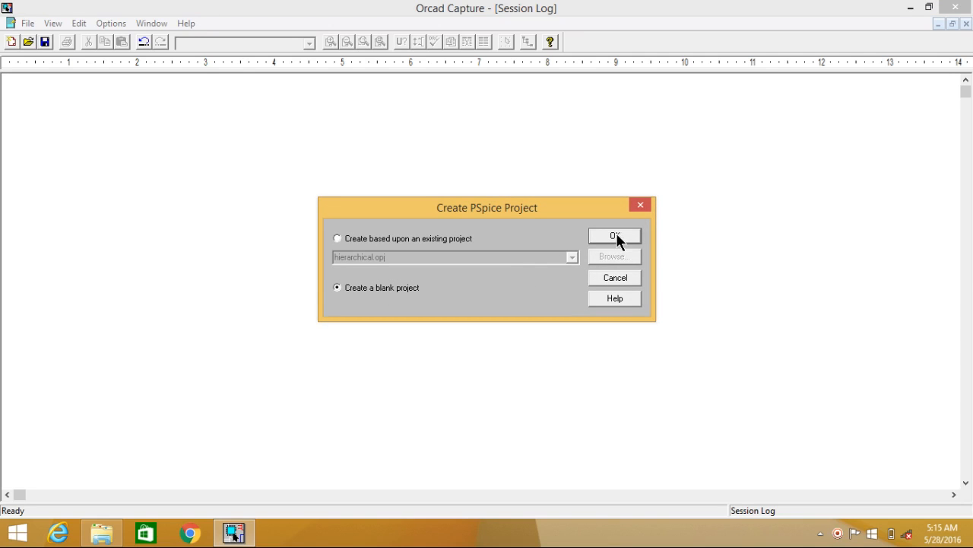
{"action": "left_click", "coordinate": [614, 235]}
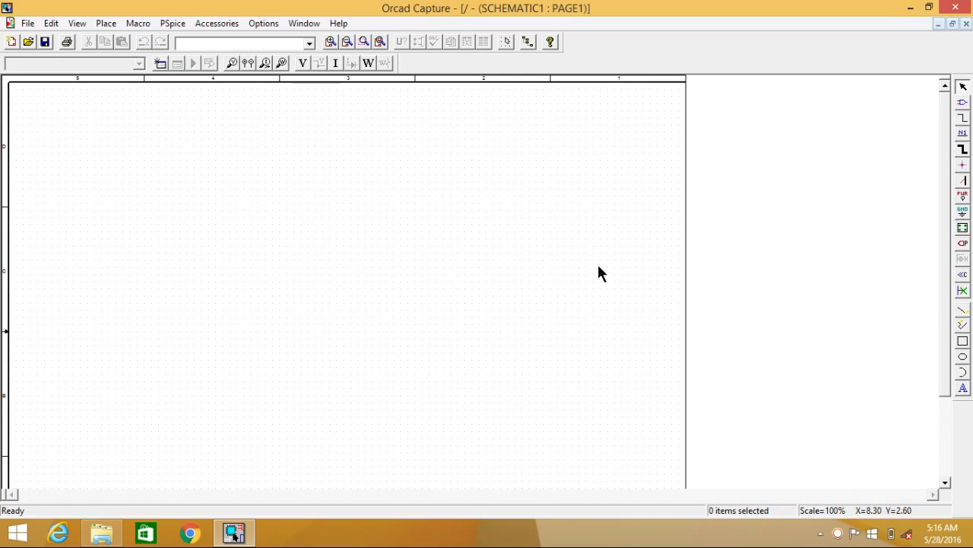
{"action": "mouse_move", "coordinate": [384, 201]}
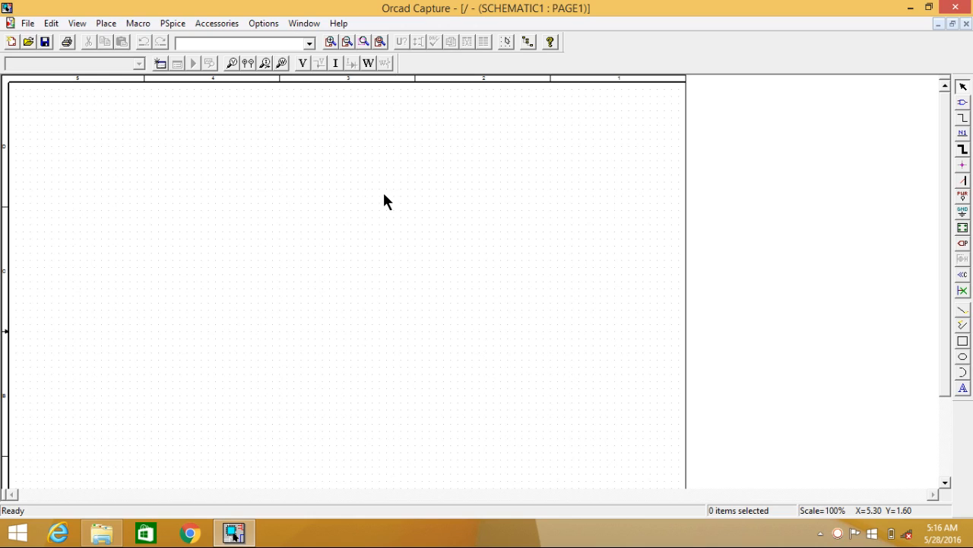
{"action": "mouse_move", "coordinate": [156, 82]}
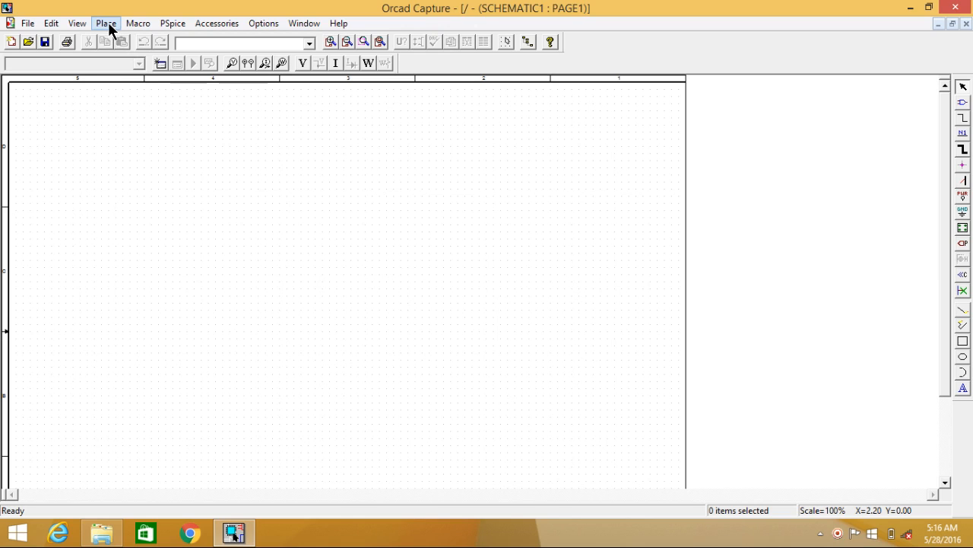
Open Place Part and remove the preloaded libraries, keeping only the design cache.
{"action": "left_click", "coordinate": [105, 23]}
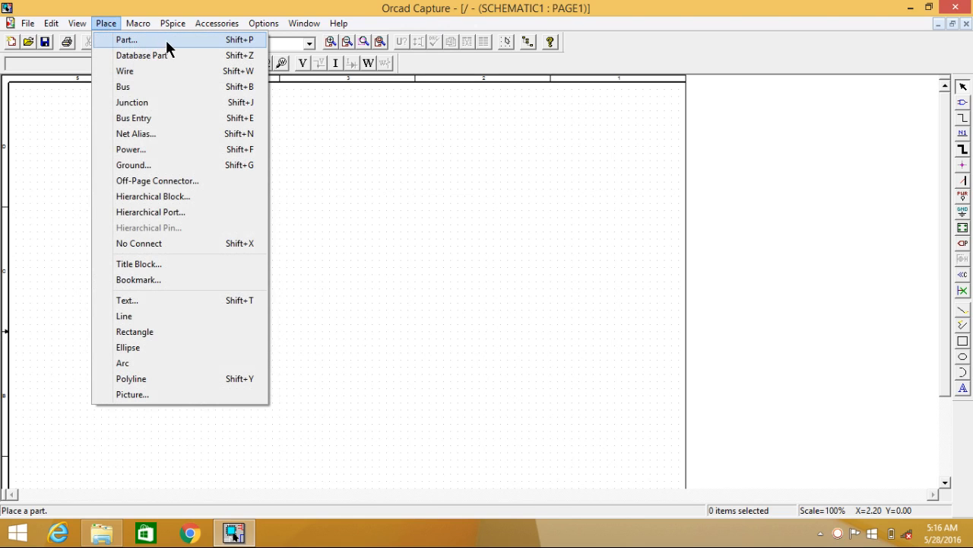
{"action": "left_click", "coordinate": [125, 40]}
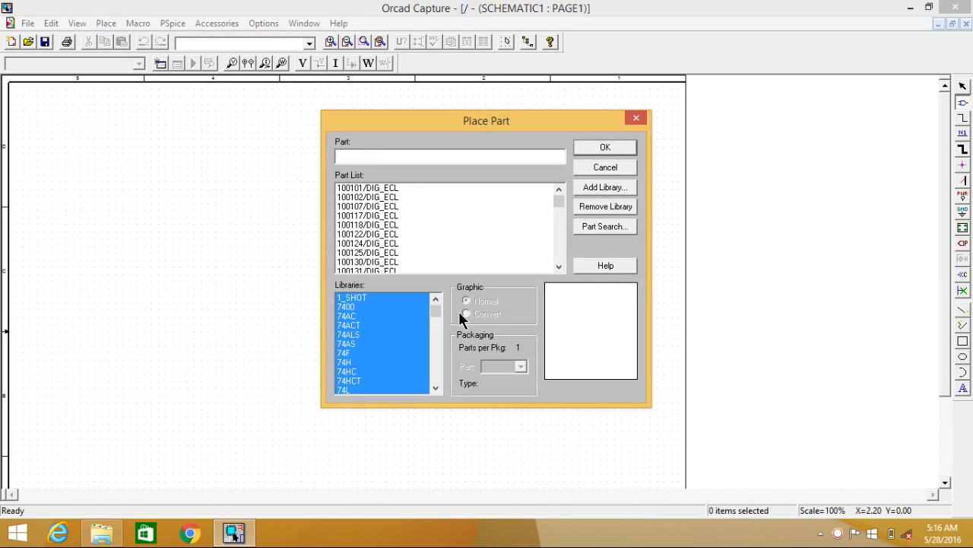
{"action": "left_click", "coordinate": [605, 206]}
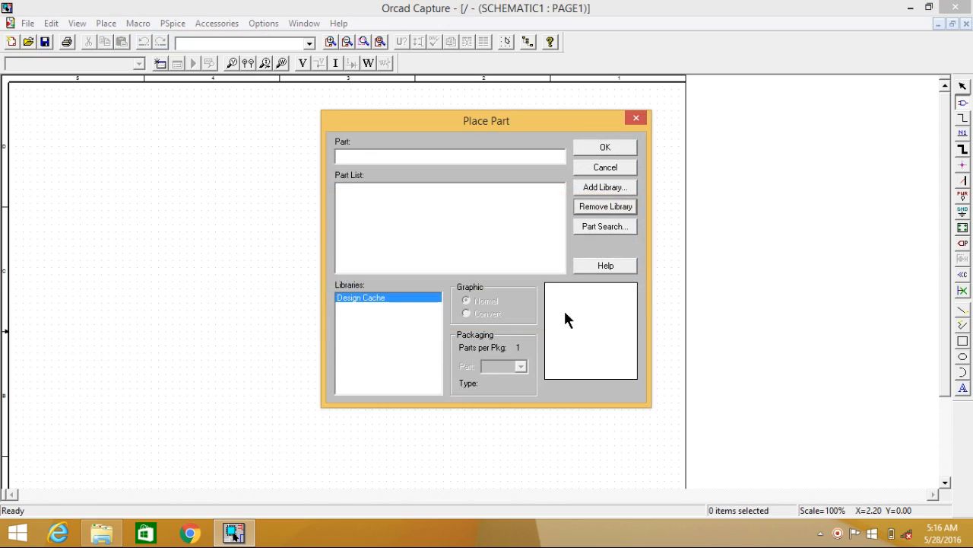
{"action": "left_click", "coordinate": [451, 156]}
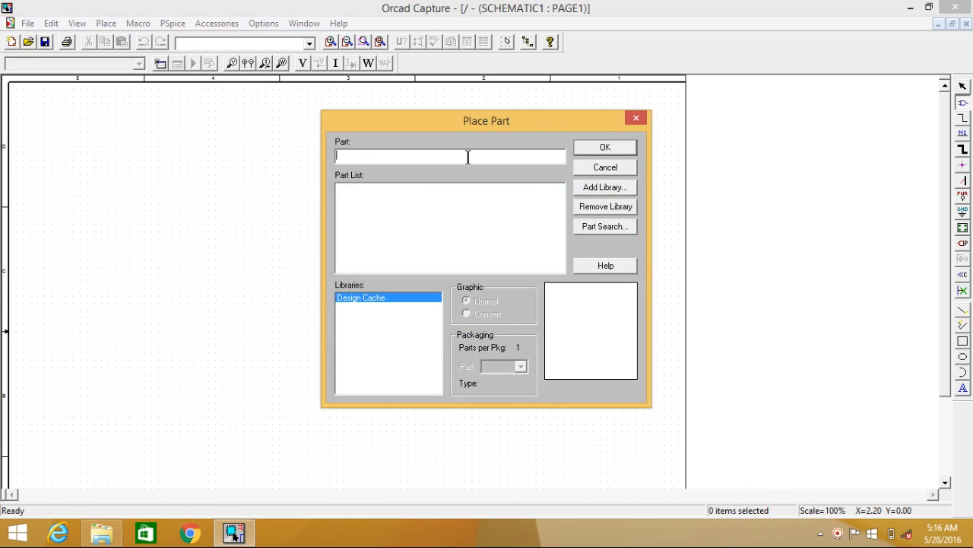
{"action": "mouse_move", "coordinate": [499, 275]}
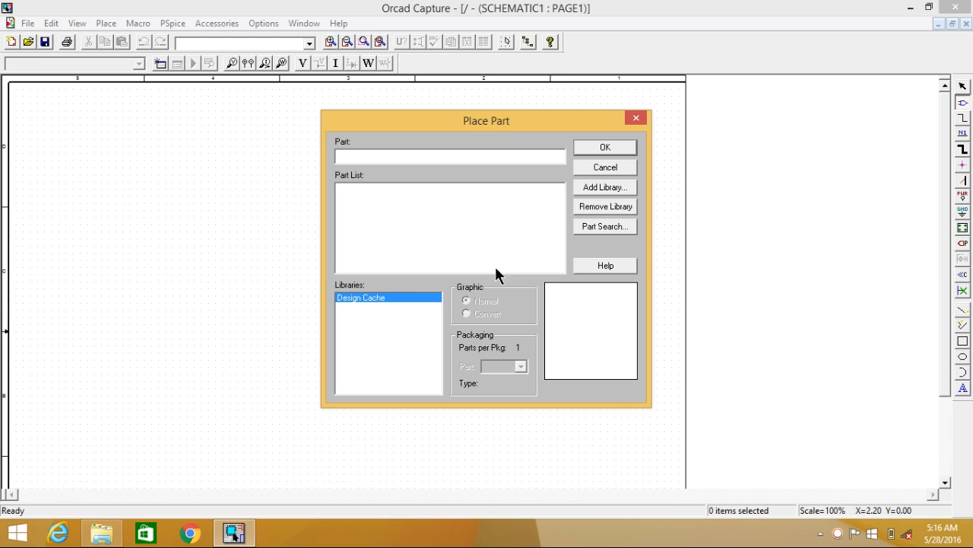
{"action": "mouse_move", "coordinate": [572, 216]}
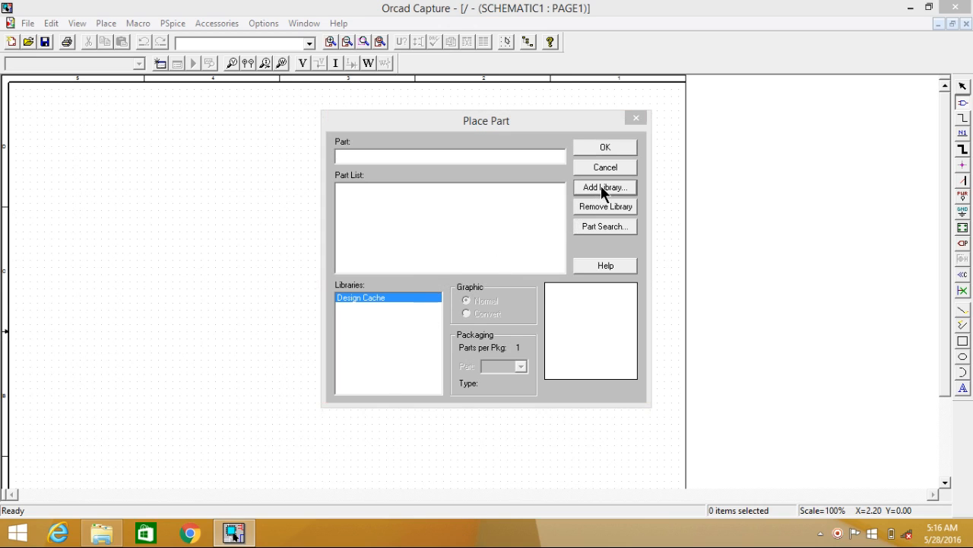
Add the full set of PSpice library files to the Place Part dialog.
{"action": "left_click", "coordinate": [605, 188]}
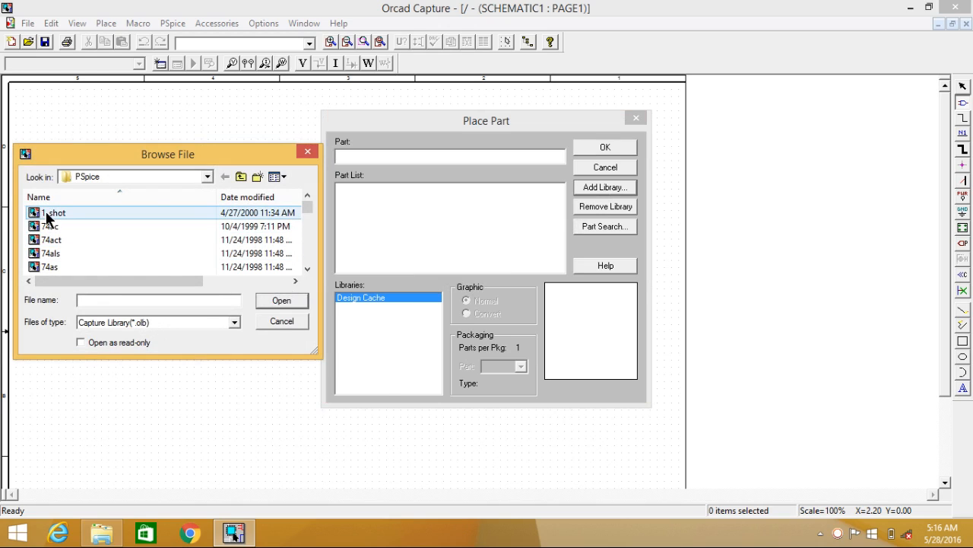
{"action": "mouse_move", "coordinate": [54, 213]}
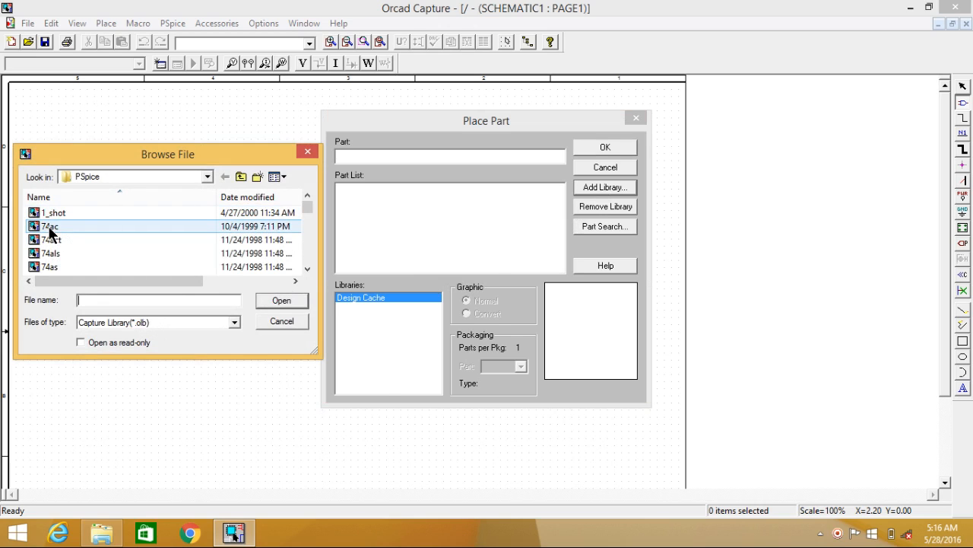
{"action": "left_click", "coordinate": [53, 212]}
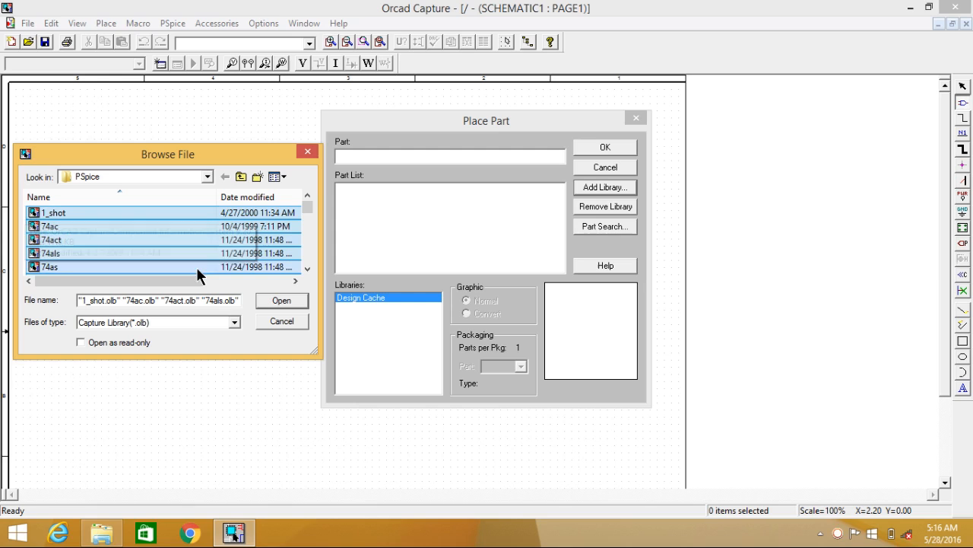
{"action": "left_click", "coordinate": [282, 300]}
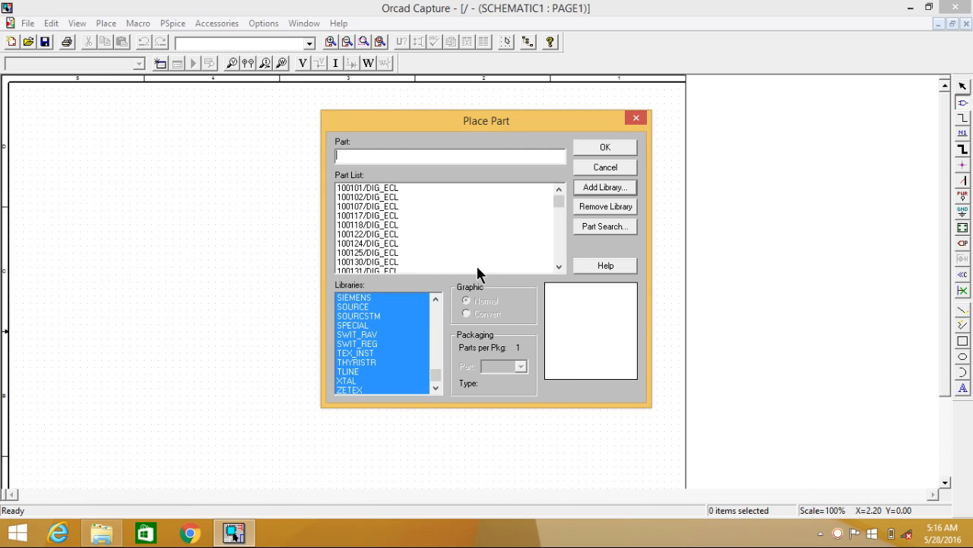
{"action": "mouse_move", "coordinate": [547, 179]}
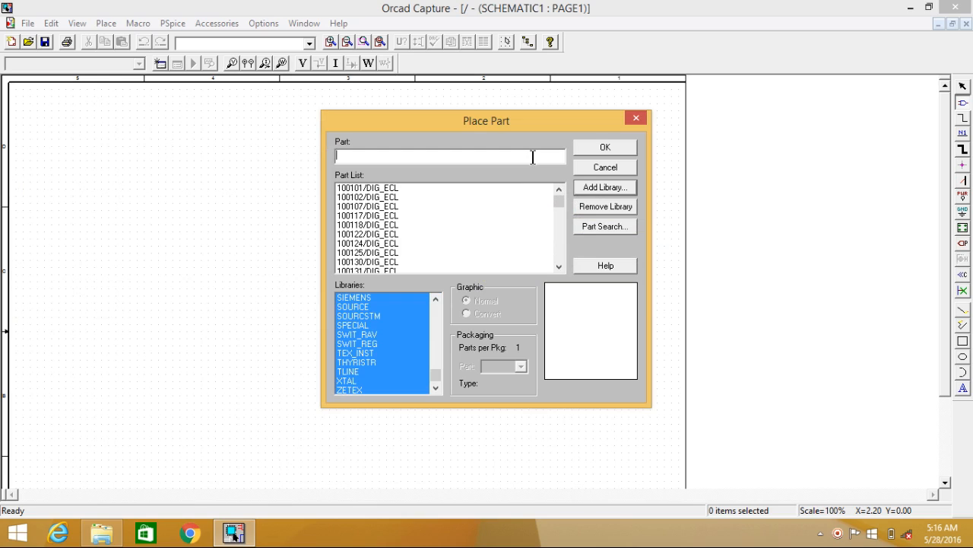
Select part R from the ANALOG library and confirm it for placement.
{"action": "type", "text": "R"}
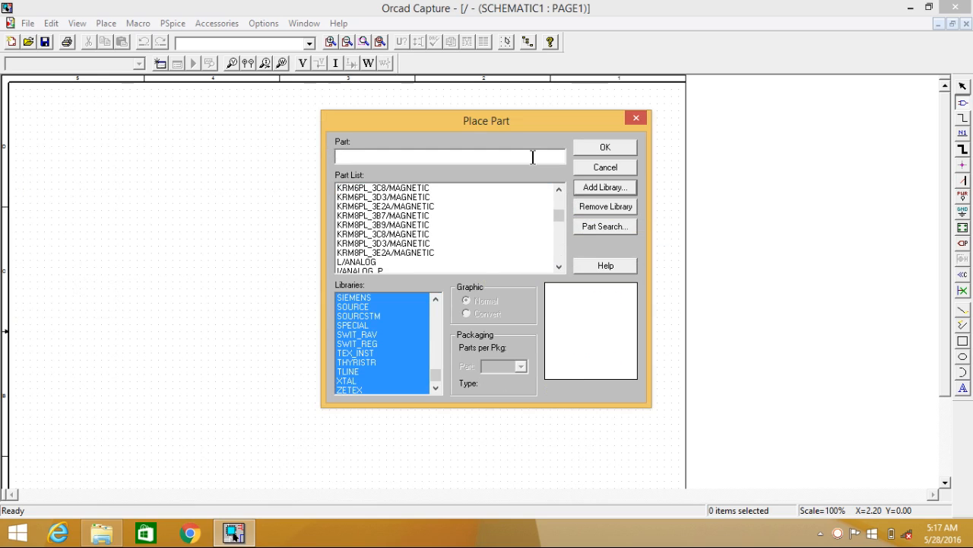
{"action": "type", "text": "R"}
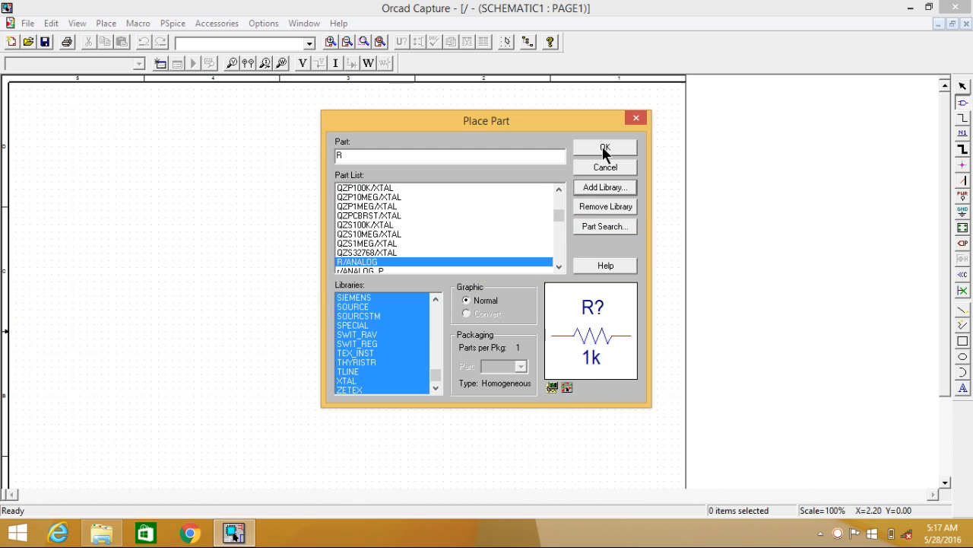
{"action": "left_click", "coordinate": [604, 147]}
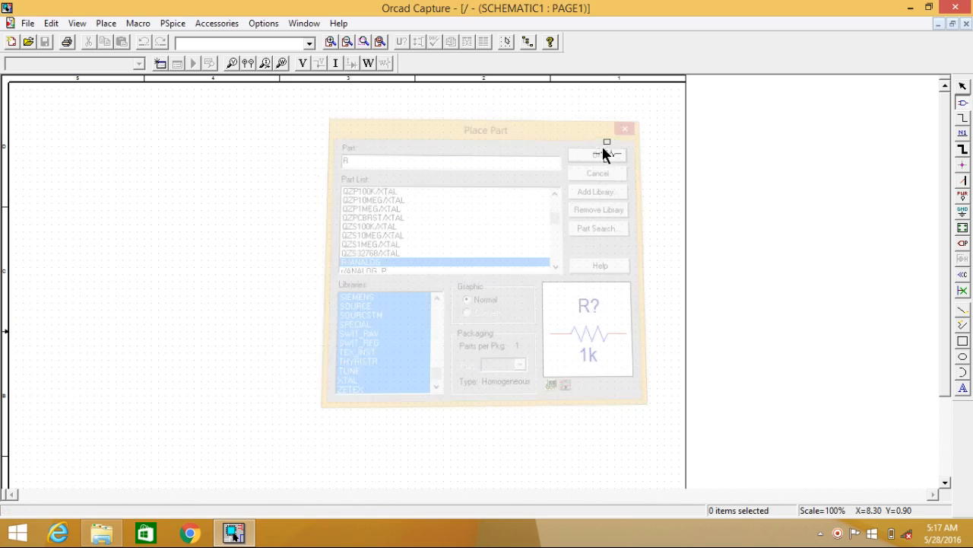
Place R1 horizontally and R2 vertically, then end placement mode.
{"action": "left_click", "coordinate": [598, 154]}
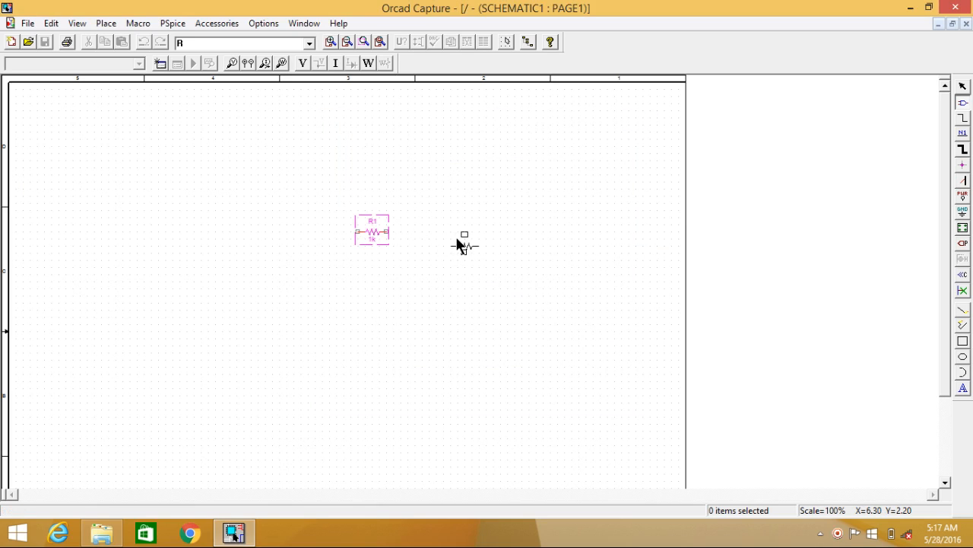
{"action": "mouse_move", "coordinate": [451, 263]}
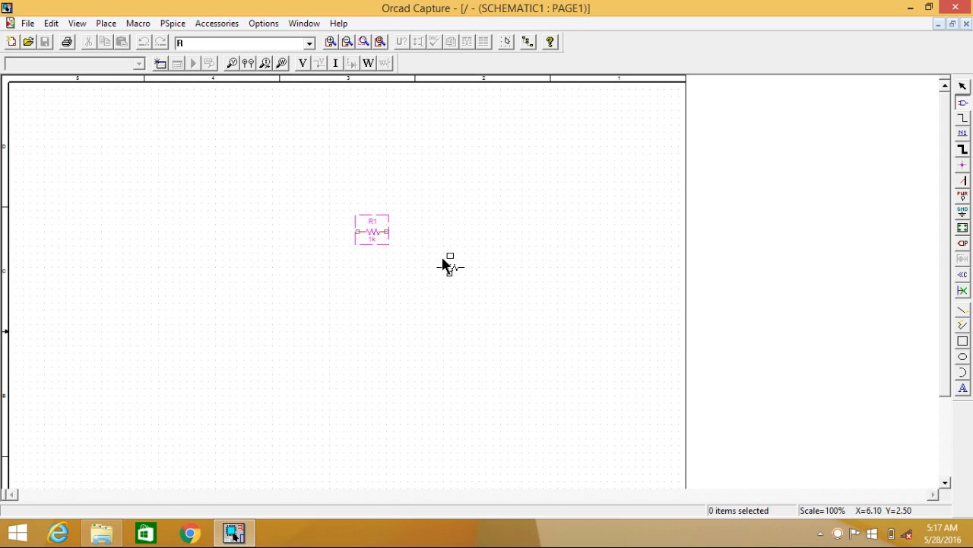
{"action": "mouse_move", "coordinate": [436, 269]}
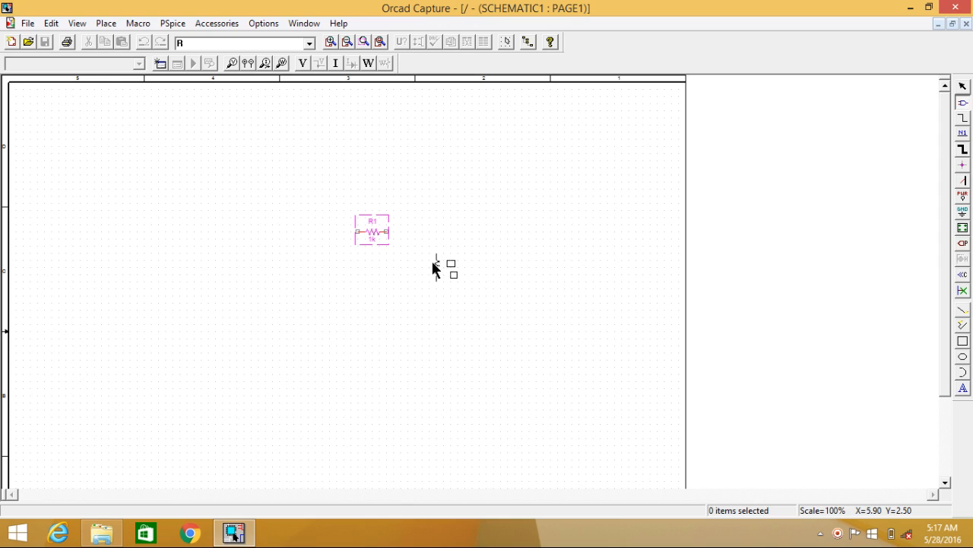
{"action": "mouse_move", "coordinate": [443, 272]}
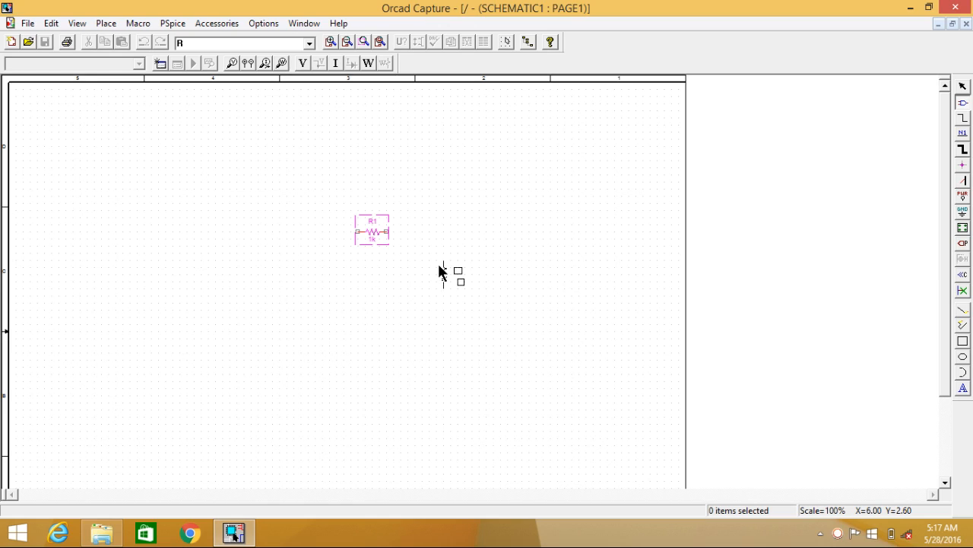
{"action": "right_click", "coordinate": [443, 272]}
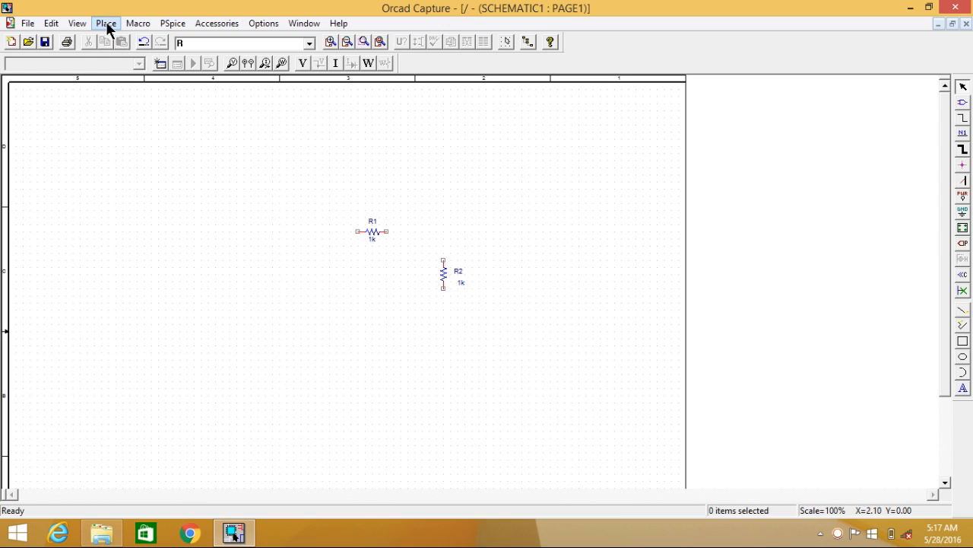
Choose VSIN from the SOURCE library and place V1 beside R2.
{"action": "left_click", "coordinate": [106, 23]}
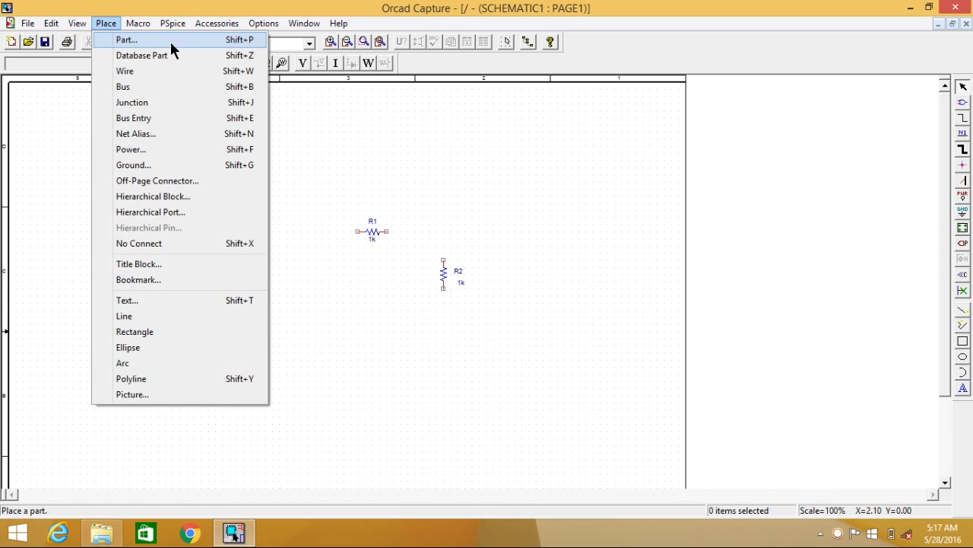
{"action": "left_click", "coordinate": [126, 40]}
{"action": "type", "text": "Vsin"}
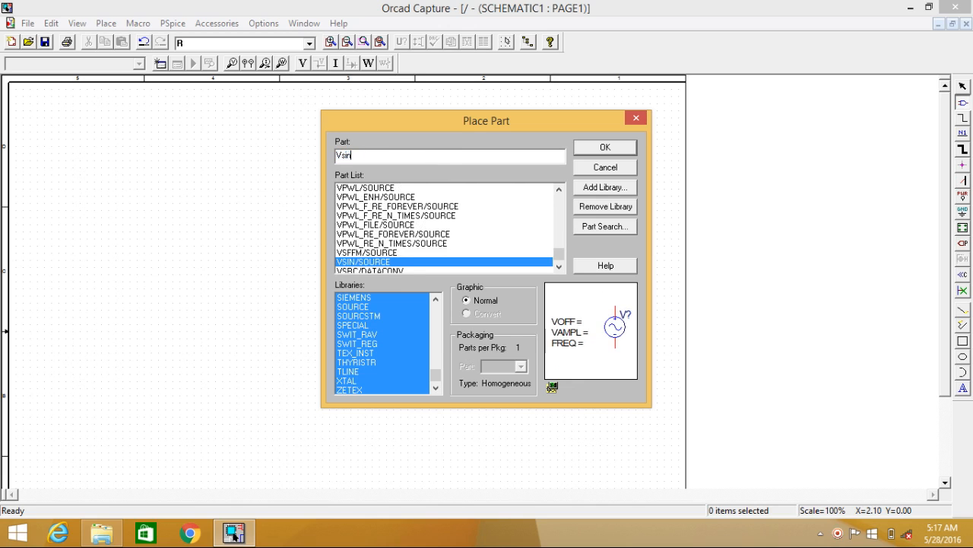
{"action": "left_click", "coordinate": [605, 147]}
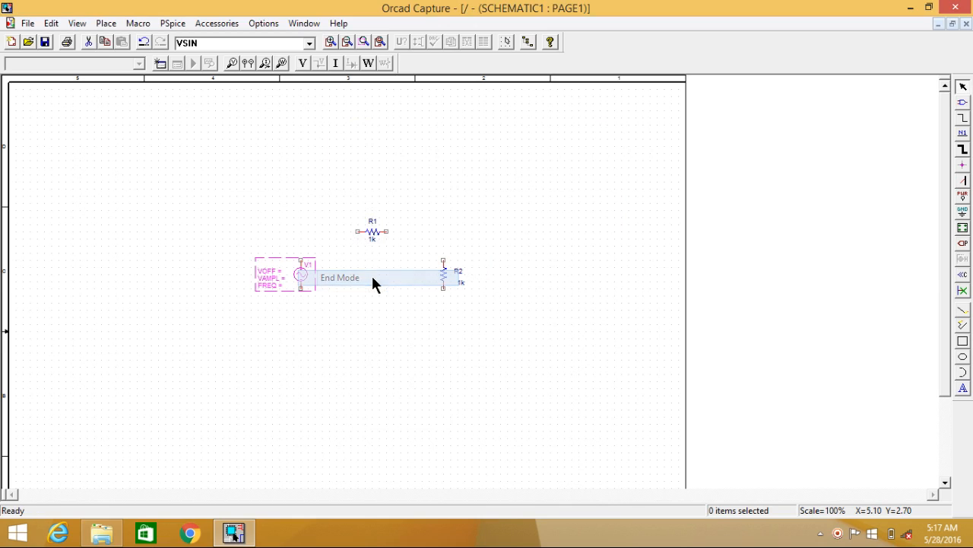
End source placement and wire V1 to R1, R1 to R2, R2 back to V1.
{"action": "left_click", "coordinate": [963, 120]}
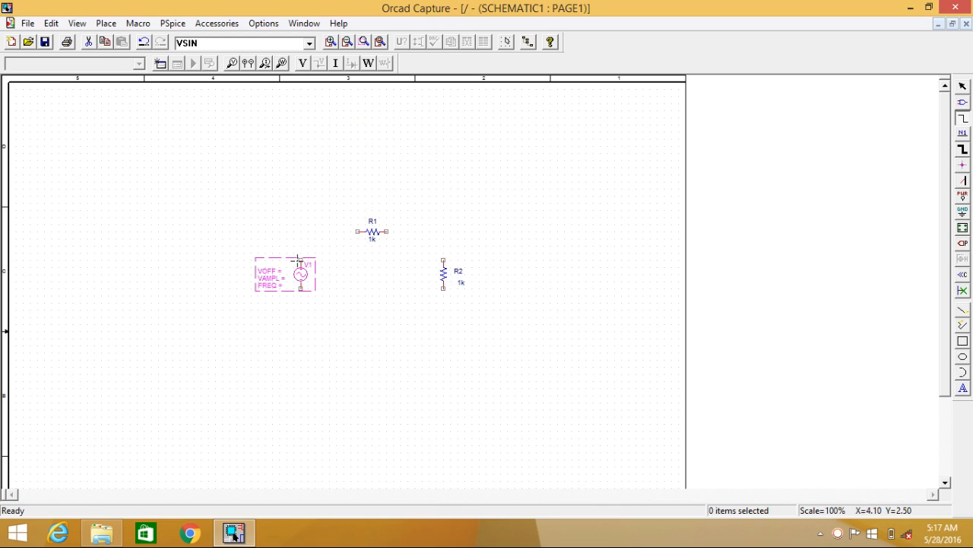
{"action": "mouse_move", "coordinate": [284, 268]}
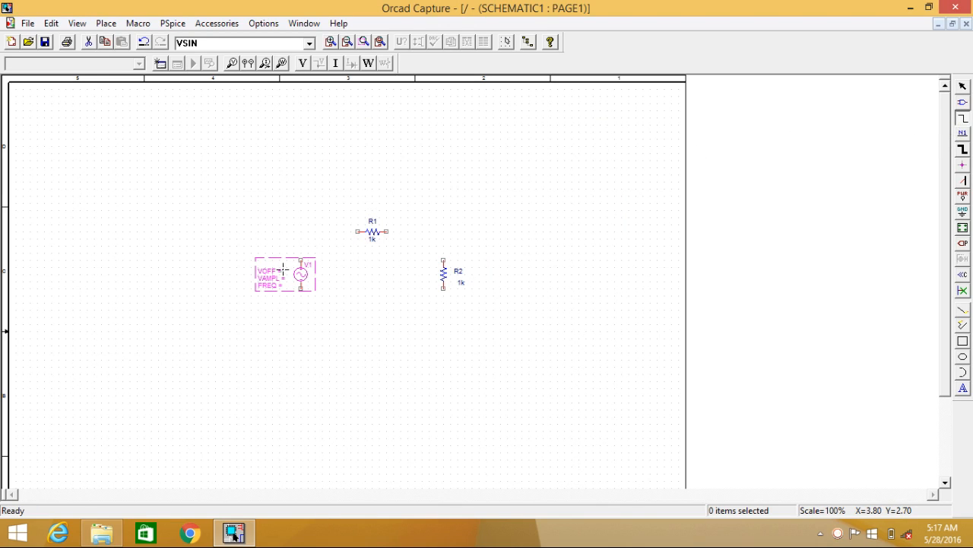
{"action": "left_click_drag", "start_coordinate": [302, 262], "coordinate": [358, 232]}
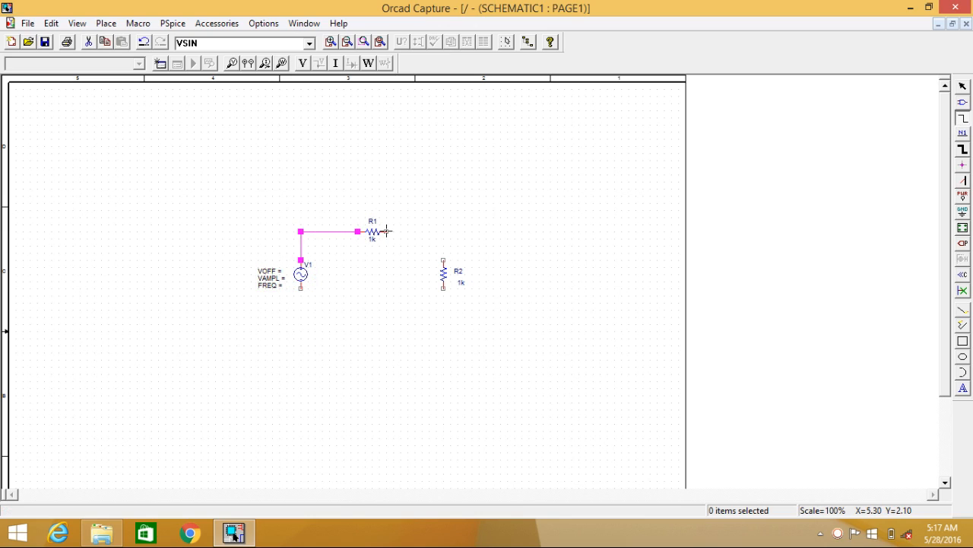
{"action": "left_click_drag", "start_coordinate": [386, 231], "coordinate": [443, 260]}
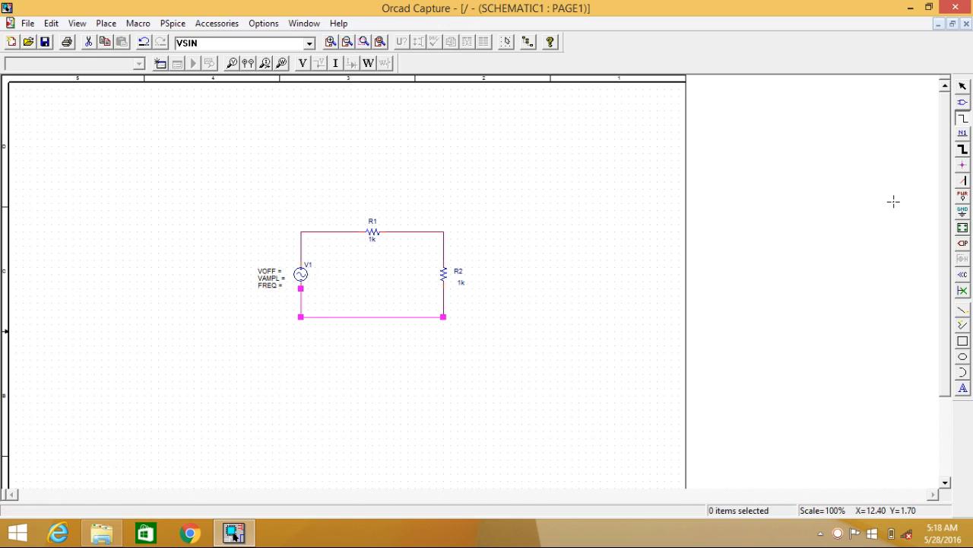
{"action": "mouse_move", "coordinate": [963, 226]}
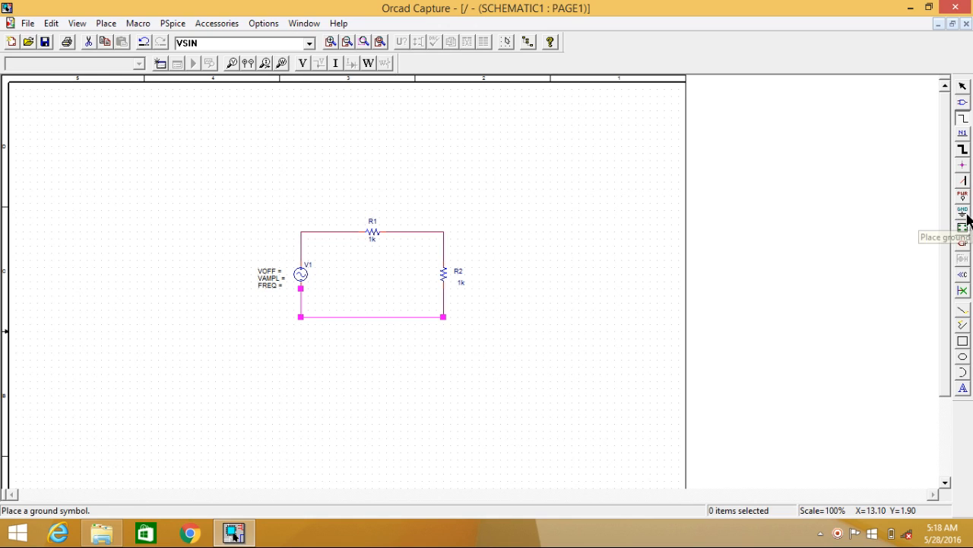
Place the 0/SOURCE ground on the loop's bottom wire and end ground placement.
{"action": "left_click", "coordinate": [963, 210]}
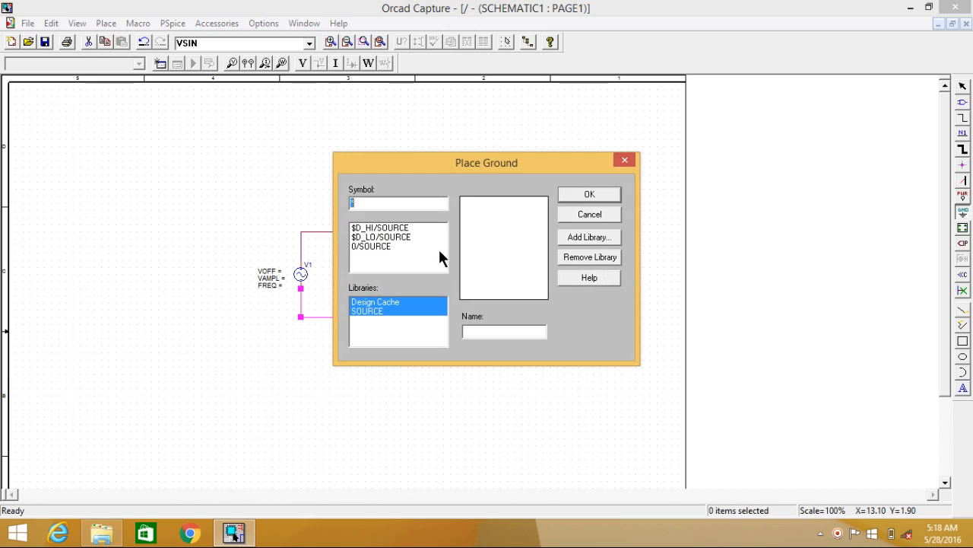
{"action": "left_click", "coordinate": [588, 194]}
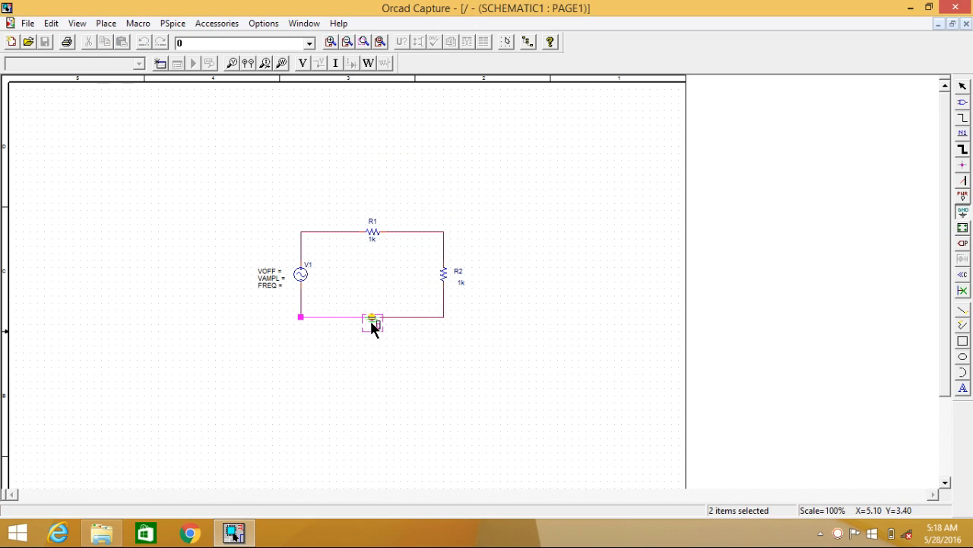
{"action": "right_click", "coordinate": [372, 323]}
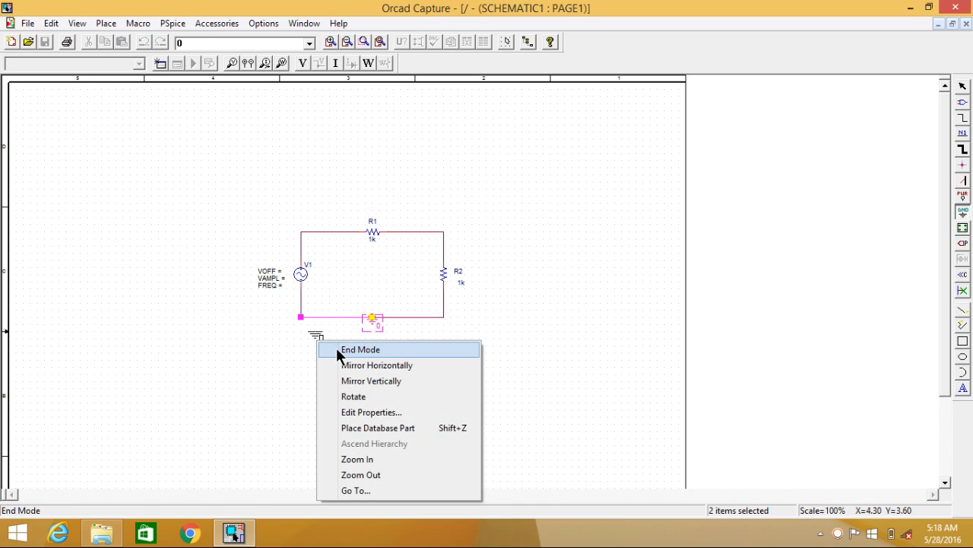
{"action": "left_click", "coordinate": [359, 349]}
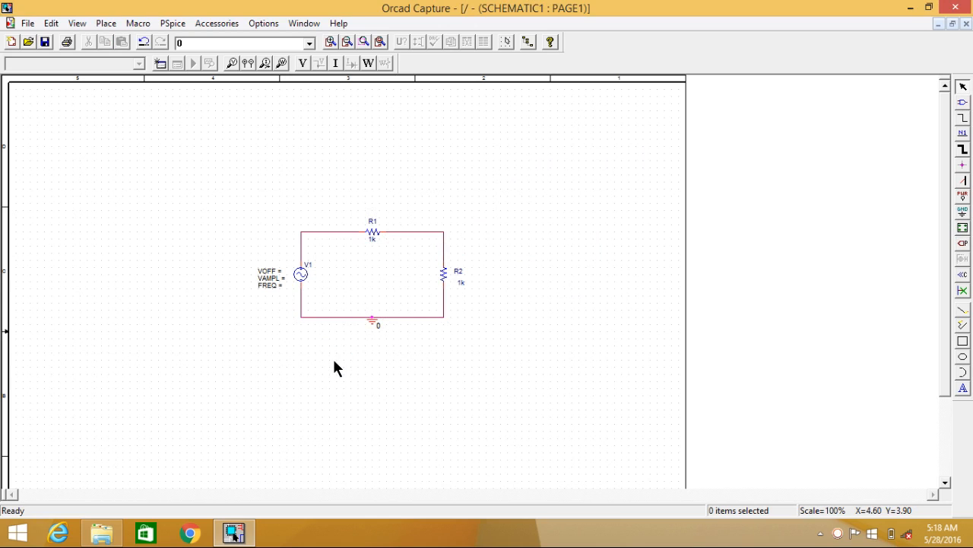
{"action": "left_click", "coordinate": [268, 274]}
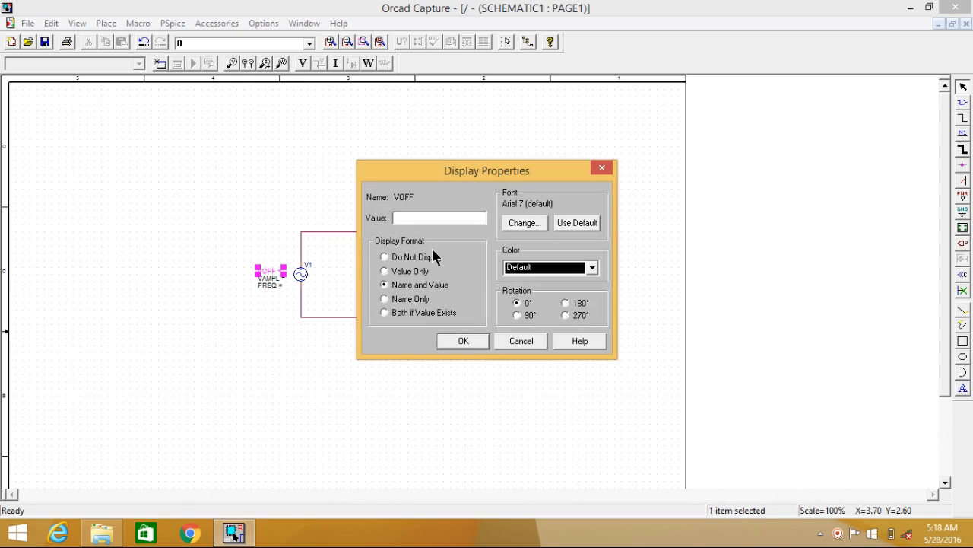
Set V1's VOFF to 0, FREQ to 1000 and VAMPL to 4.
{"action": "left_click", "coordinate": [521, 341]}
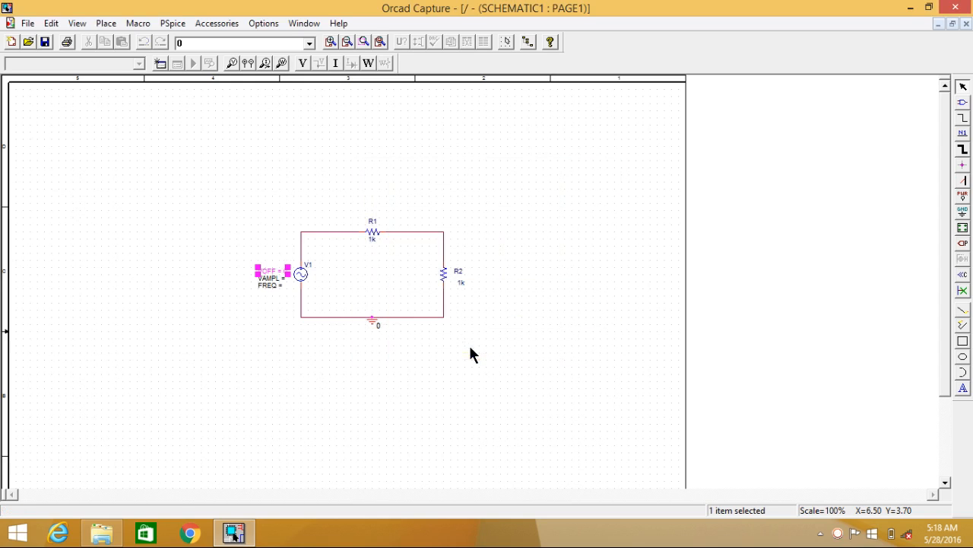
{"action": "left_click", "coordinate": [487, 416]}
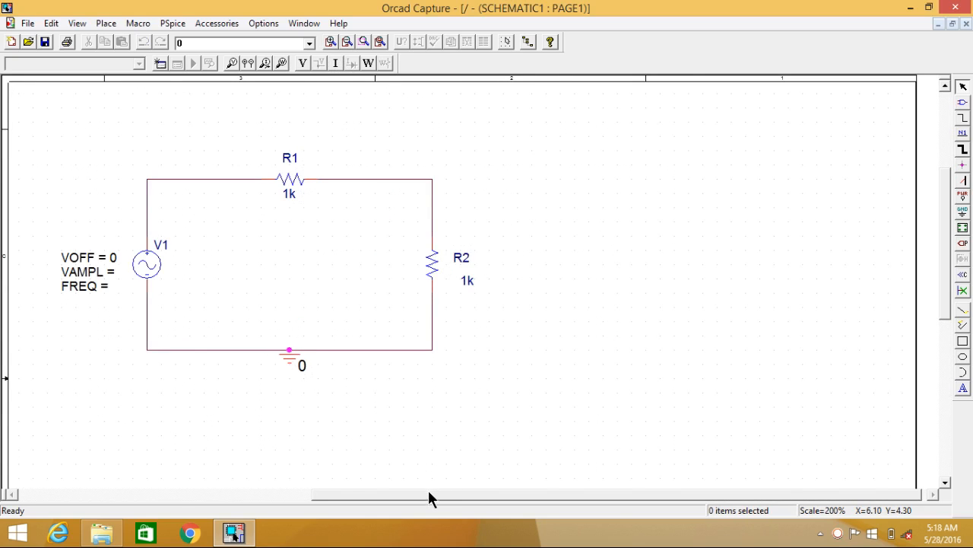
{"action": "double_click", "coordinate": [296, 285]}
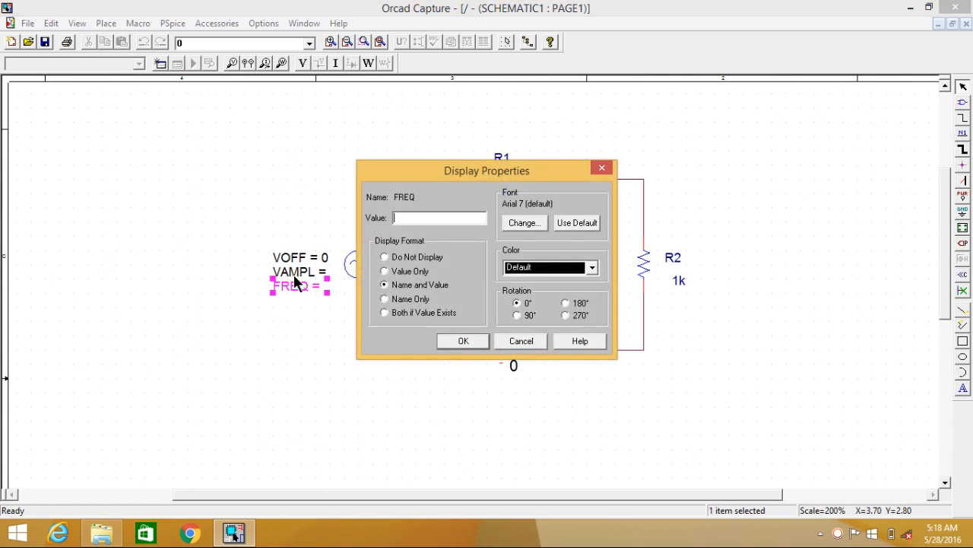
{"action": "type", "text": "1999"}
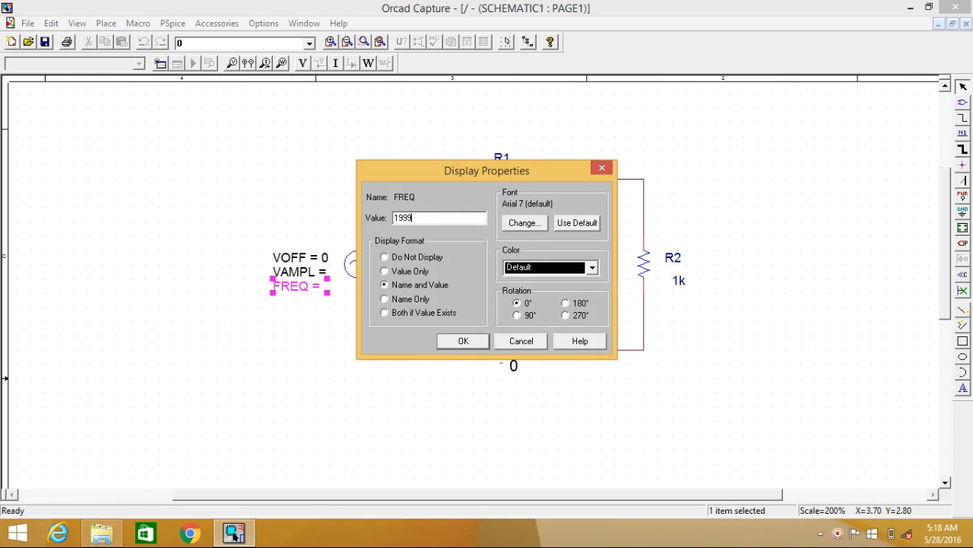
{"action": "type", "text": "1000"}
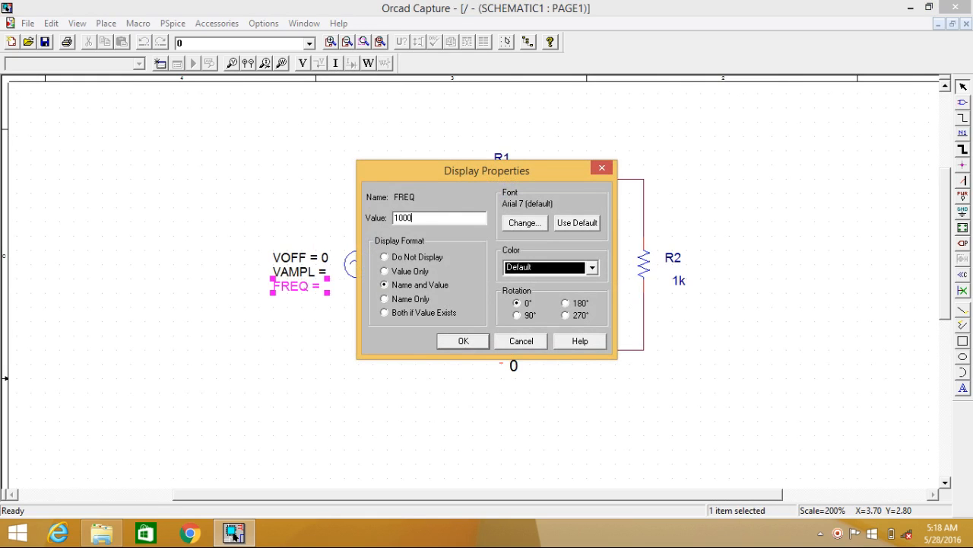
{"action": "left_click", "coordinate": [463, 340]}
{"action": "type", "text": "4"}
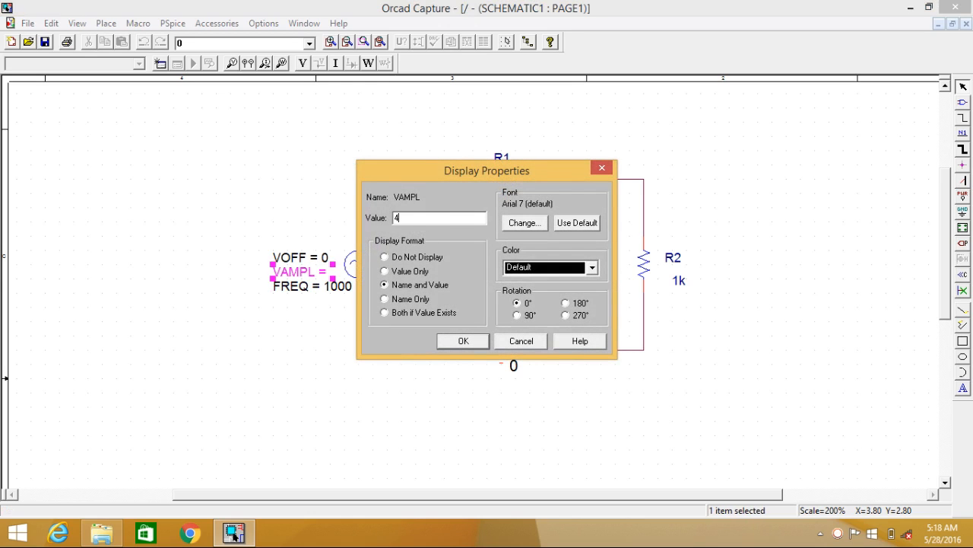
{"action": "left_click", "coordinate": [463, 341]}
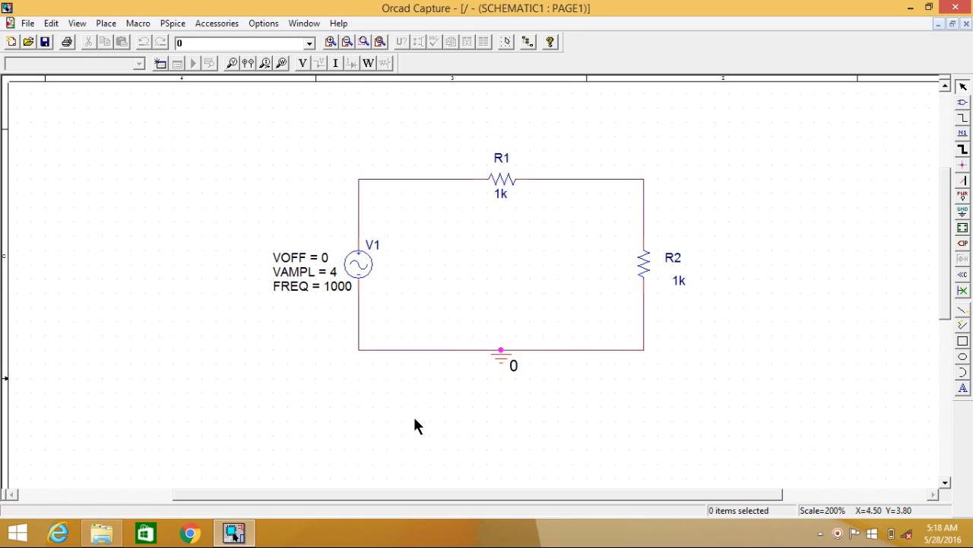
{"action": "mouse_move", "coordinate": [544, 240]}
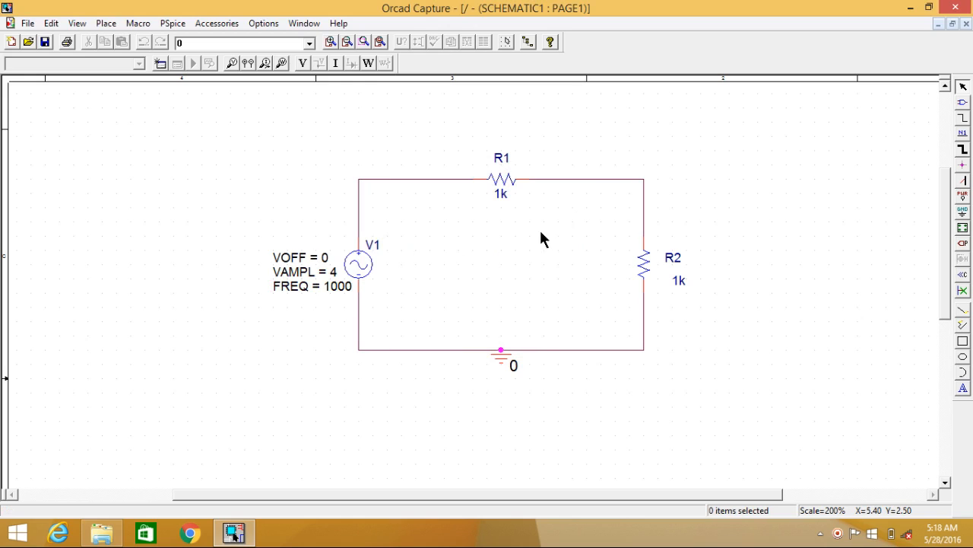
{"action": "mouse_move", "coordinate": [259, 72]}
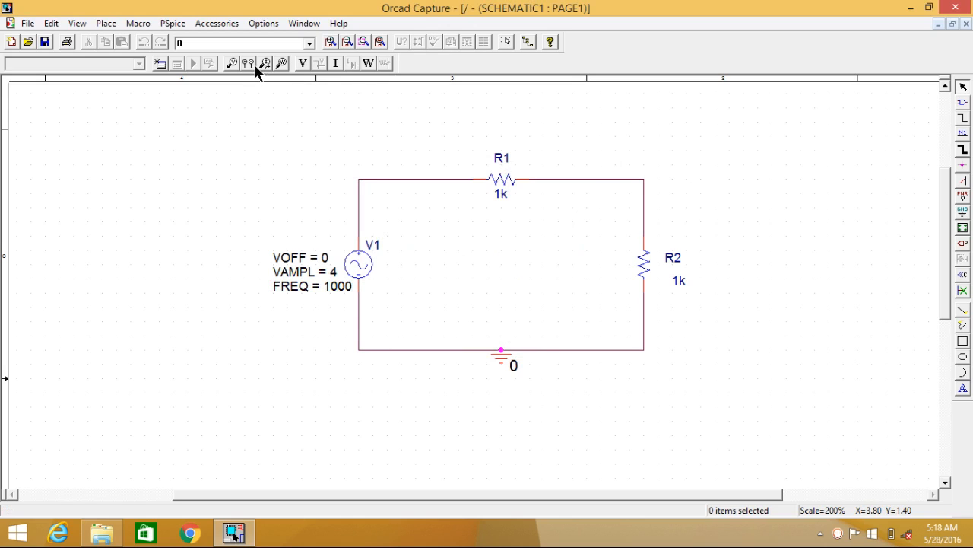
{"action": "mouse_move", "coordinate": [232, 63]}
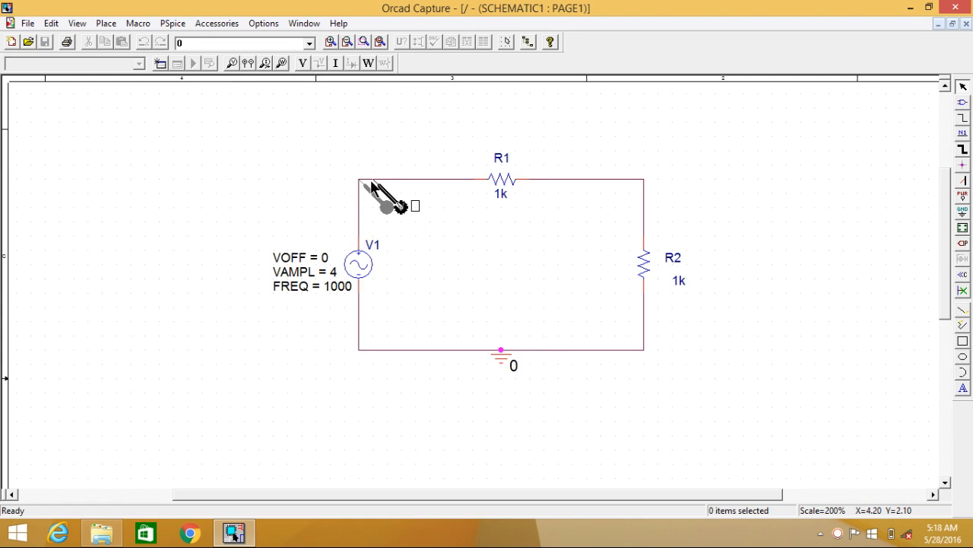
{"action": "mouse_move", "coordinate": [662, 205]}
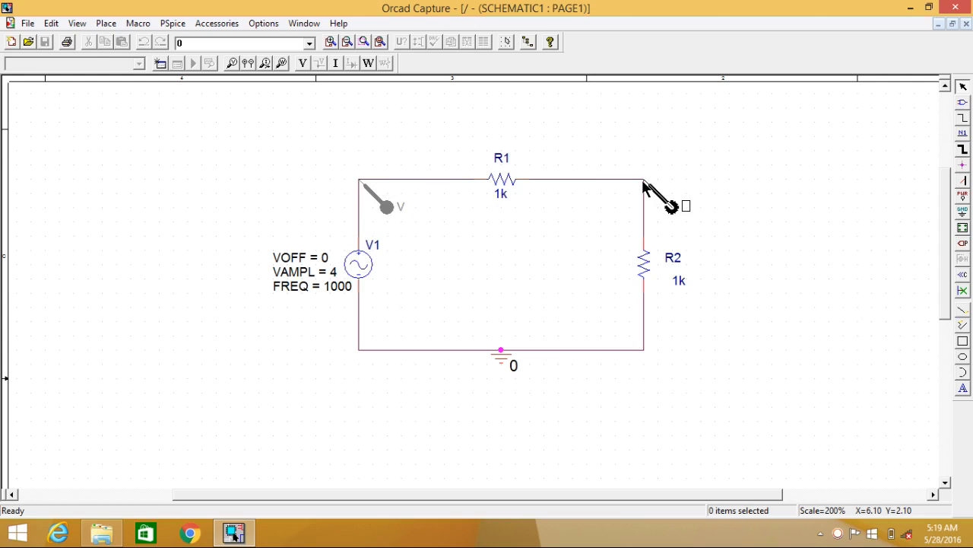
End voltage marker placement from the right-click menu after probing both nodes.
{"action": "right_click", "coordinate": [647, 189]}
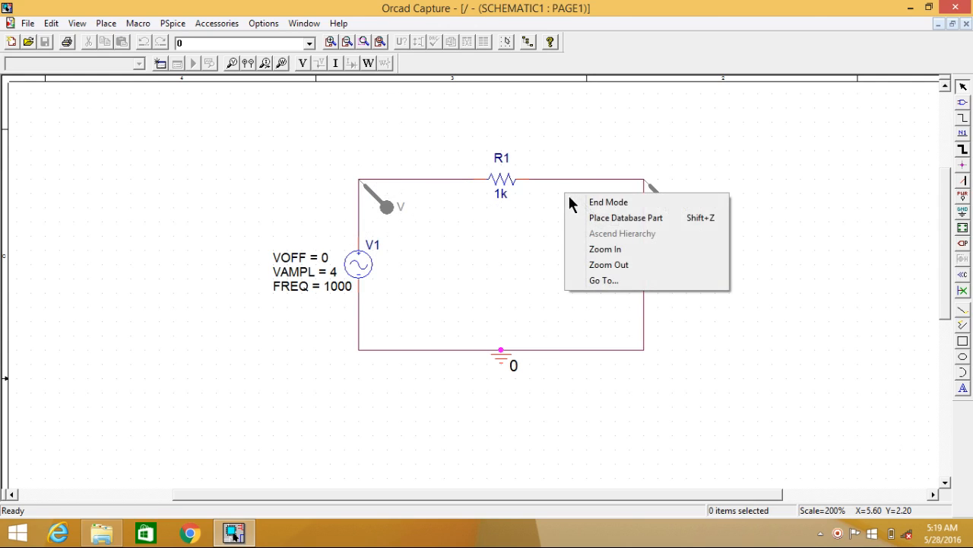
{"action": "left_click", "coordinate": [608, 202]}
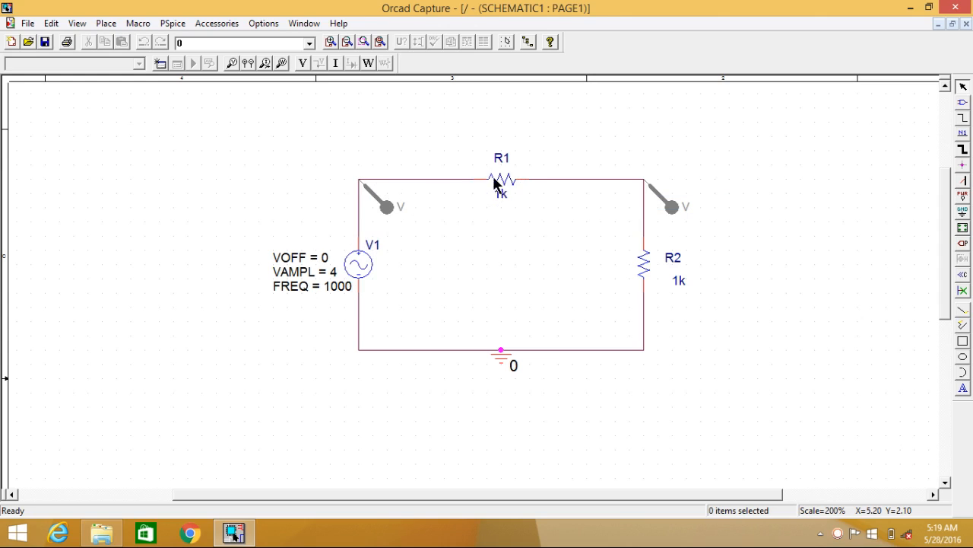
{"action": "mouse_move", "coordinate": [331, 155]}
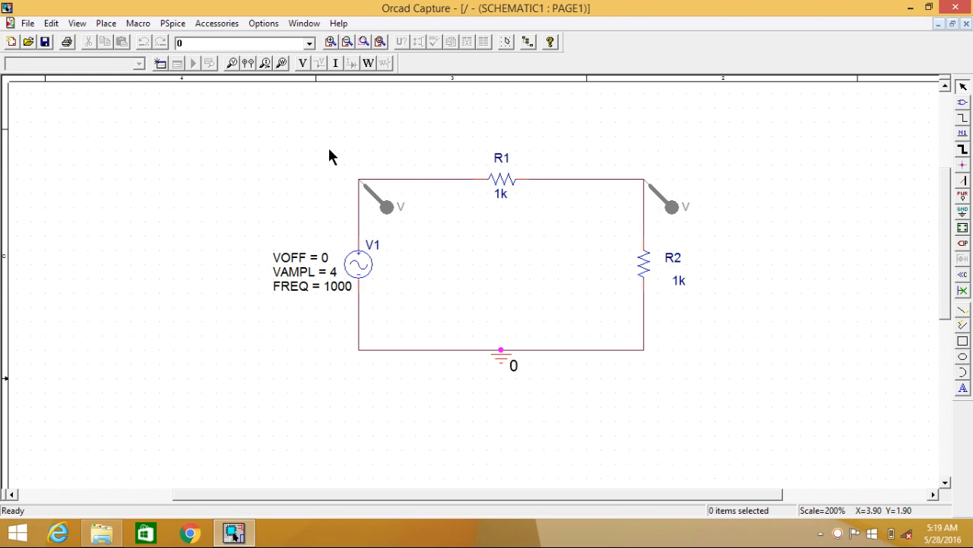
{"action": "mouse_move", "coordinate": [212, 104]}
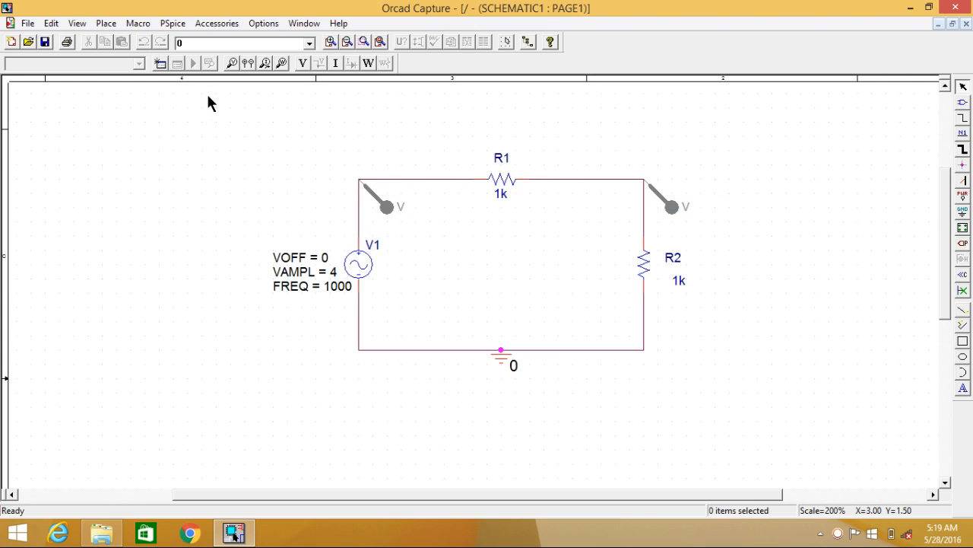
Create a simulation profile named 'testnew1'.
{"action": "left_click", "coordinate": [138, 23]}
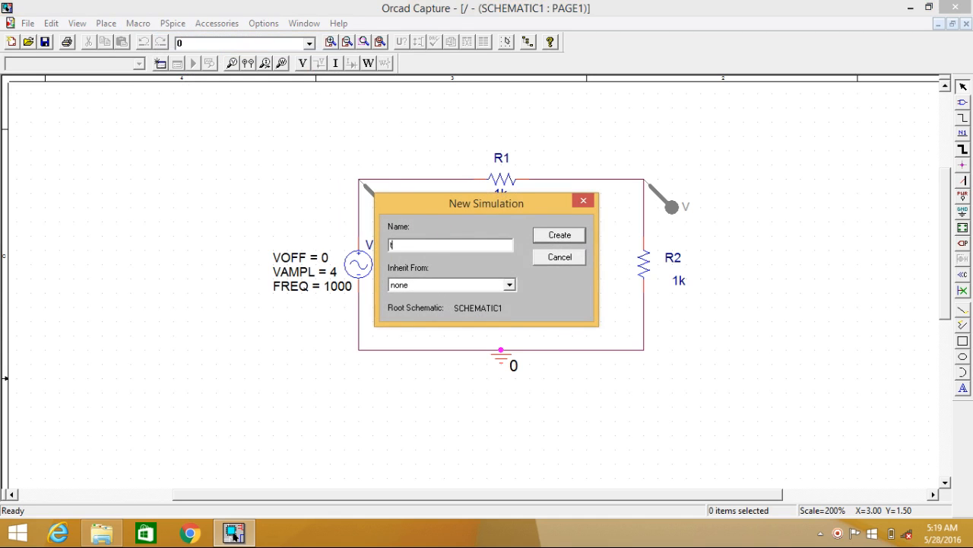
{"action": "type", "text": "testnew1"}
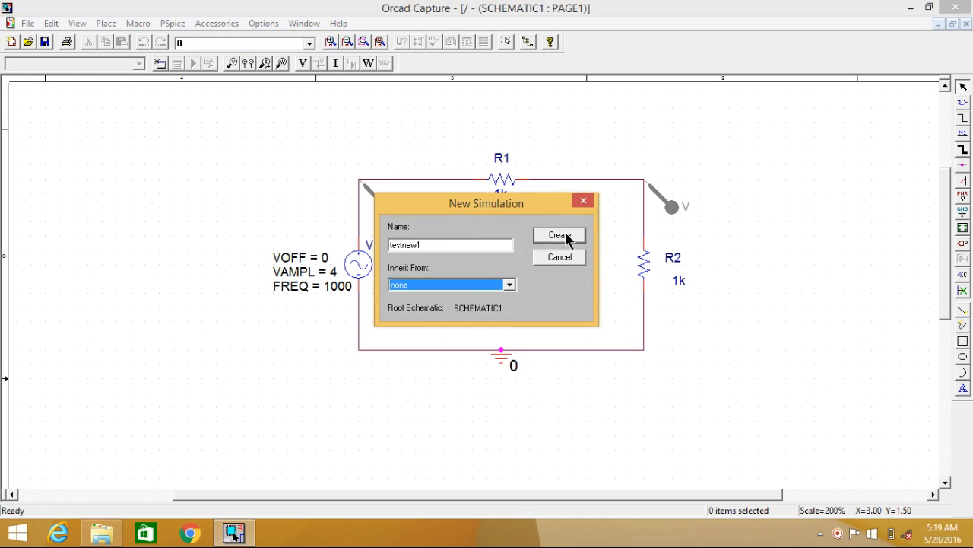
{"action": "left_click", "coordinate": [558, 235]}
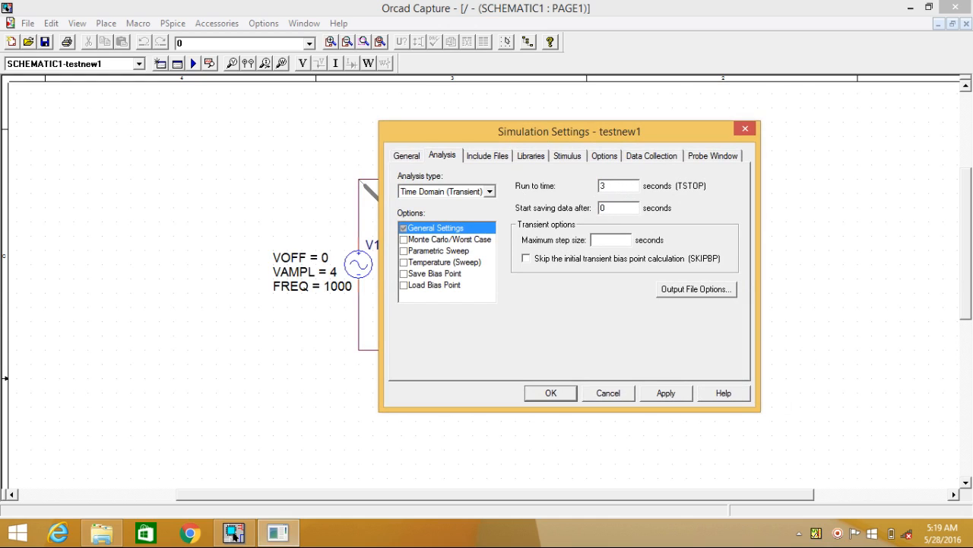
Change the transient run-to time from 3 seconds to 3ms.
{"action": "type", "text": "ms"}
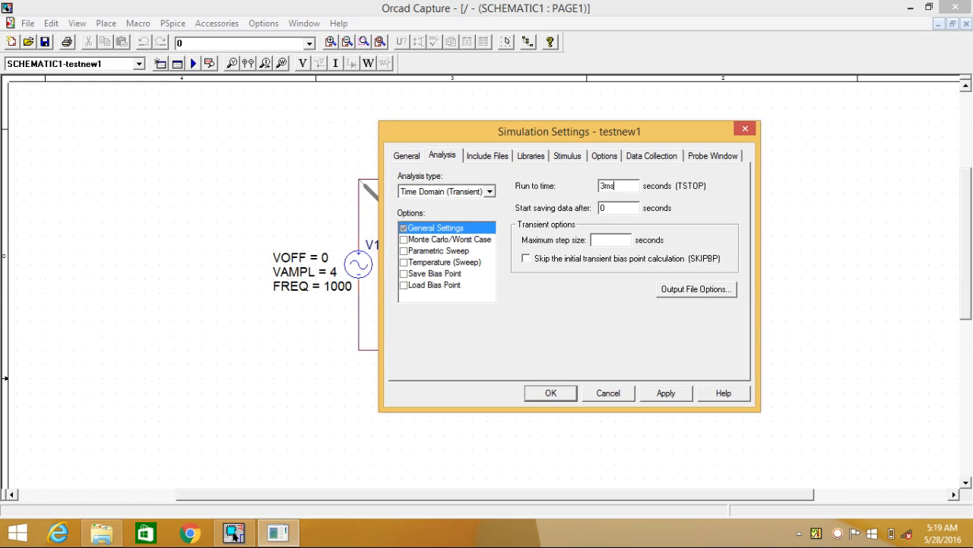
{"action": "mouse_move", "coordinate": [550, 218]}
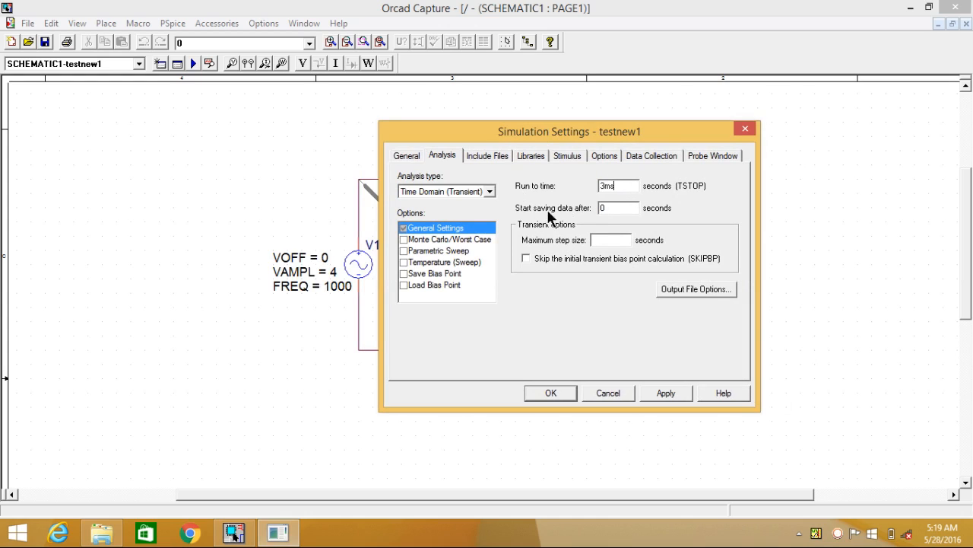
{"action": "mouse_move", "coordinate": [333, 295]}
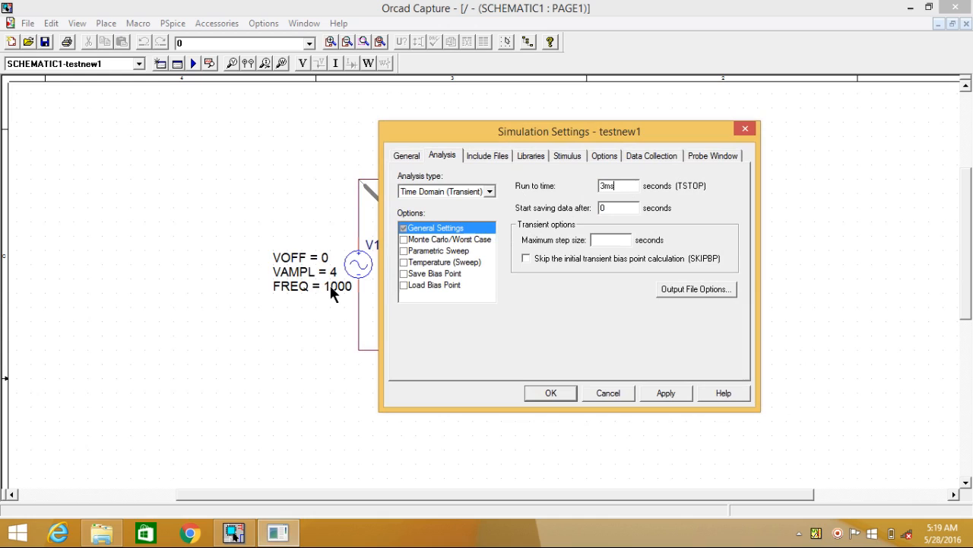
{"action": "mouse_move", "coordinate": [352, 295]}
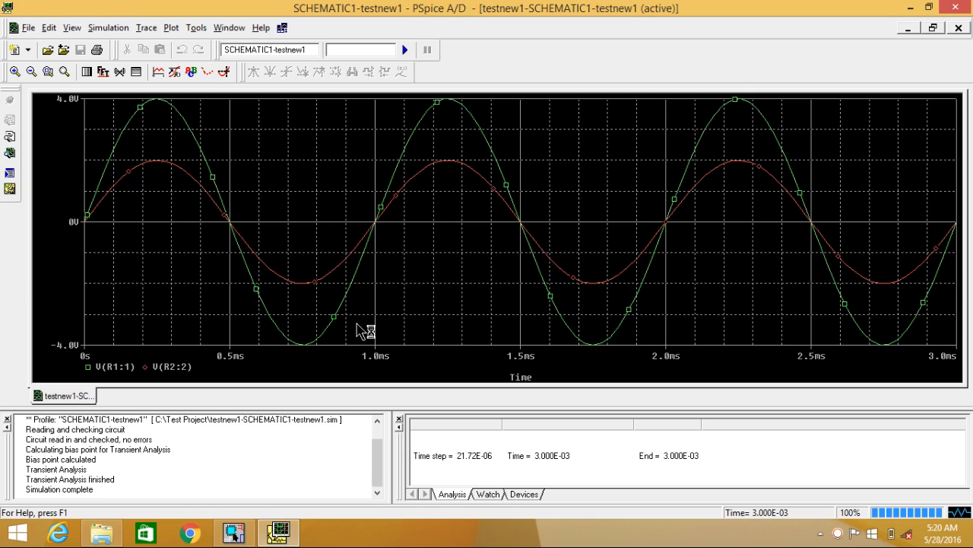
{"action": "mouse_move", "coordinate": [122, 378]}
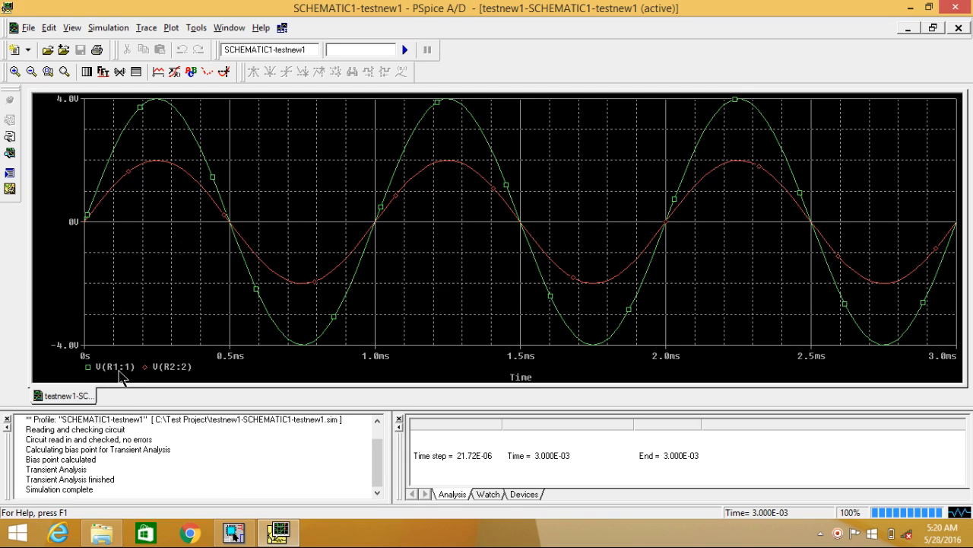
{"action": "mouse_move", "coordinate": [244, 521]}
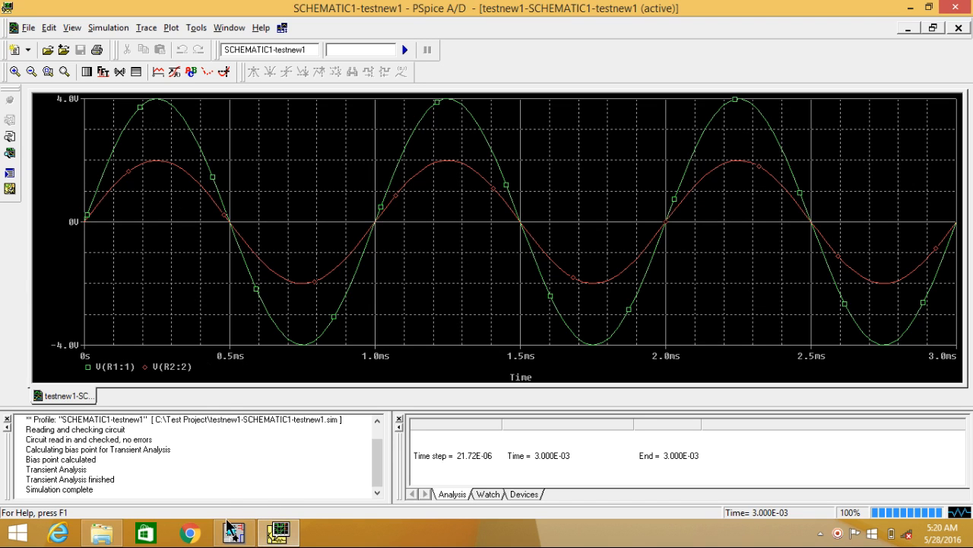
Return to the OrCAD Capture schematic after viewing the 4 V and 2 V sine waves.
{"action": "left_click", "coordinate": [279, 531]}
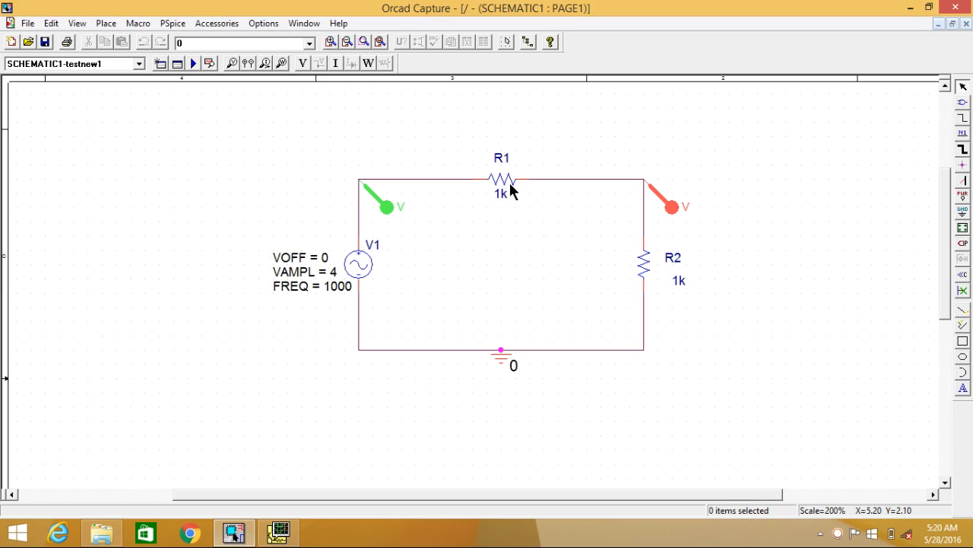
{"action": "mouse_move", "coordinate": [660, 280]}
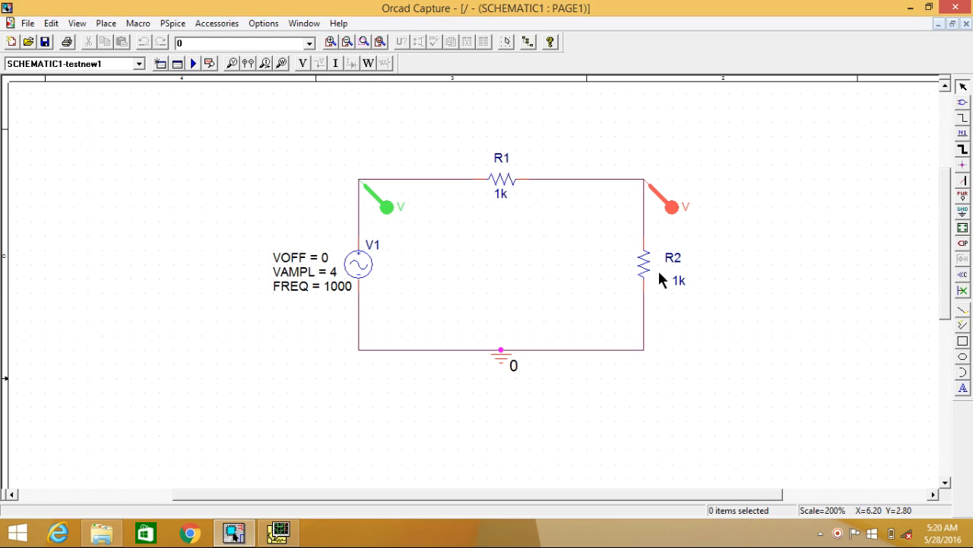
{"action": "mouse_move", "coordinate": [508, 238]}
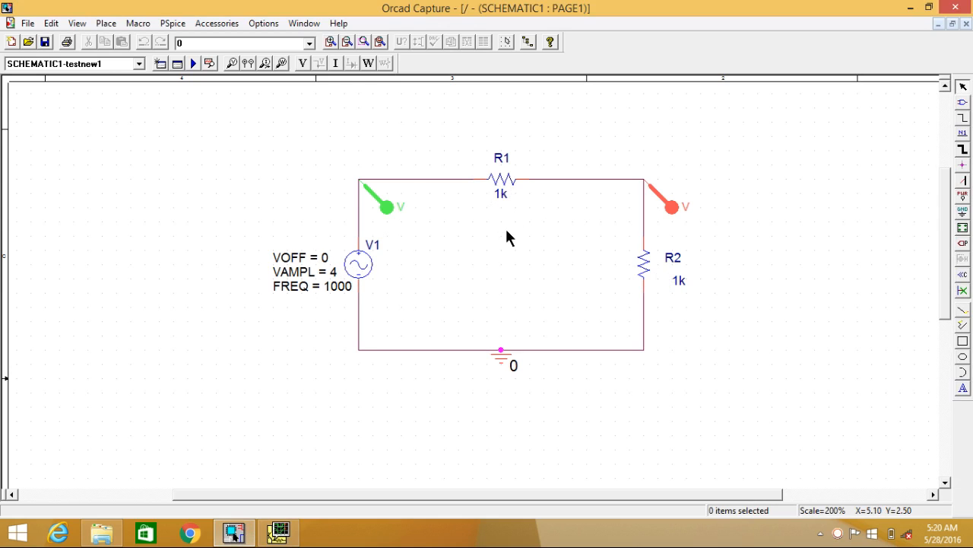
{"action": "mouse_move", "coordinate": [646, 219]}
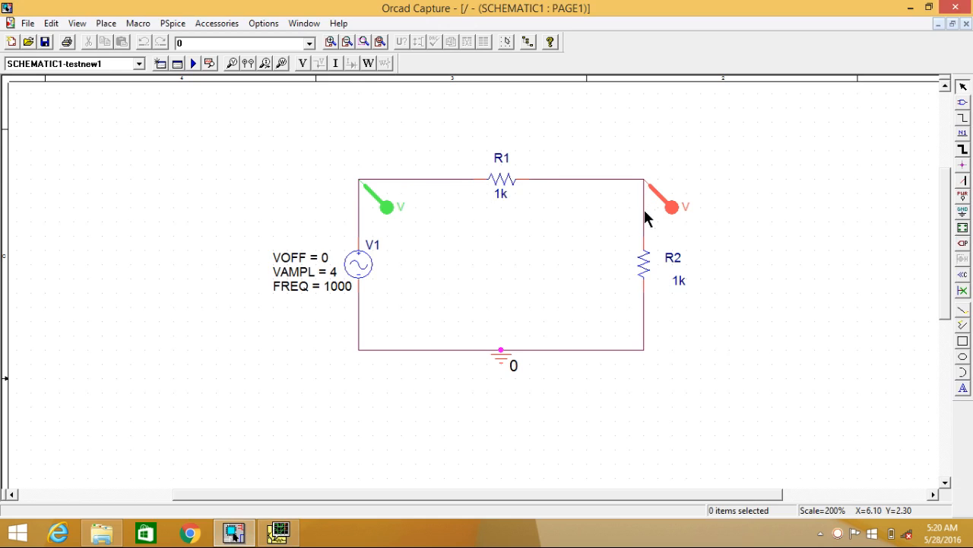
{"action": "mouse_move", "coordinate": [504, 363]}
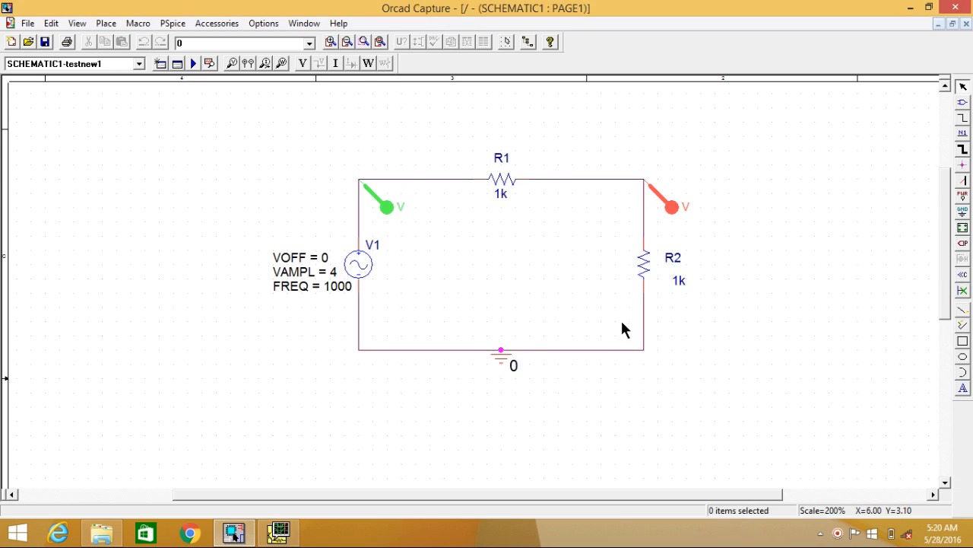
{"action": "mouse_move", "coordinate": [547, 182]}
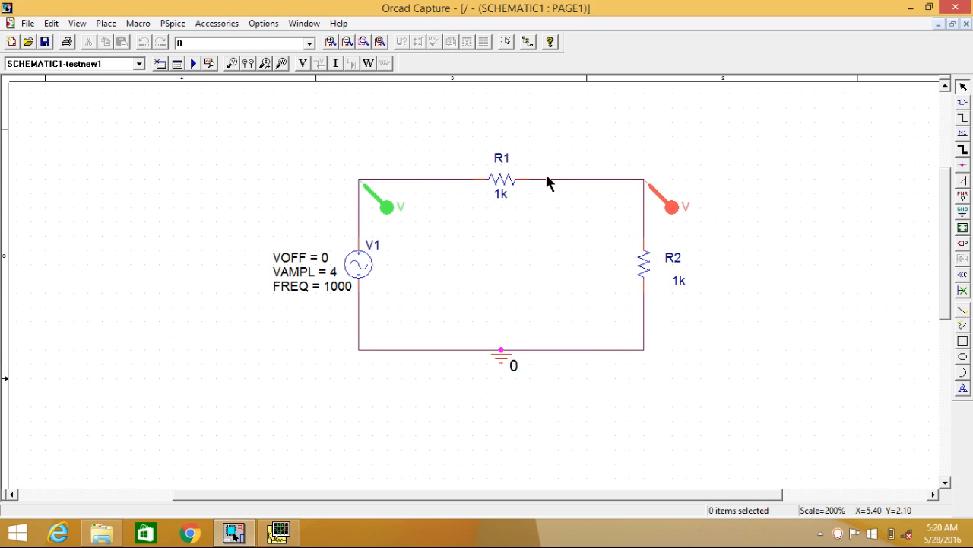
{"action": "mouse_move", "coordinate": [502, 349]}
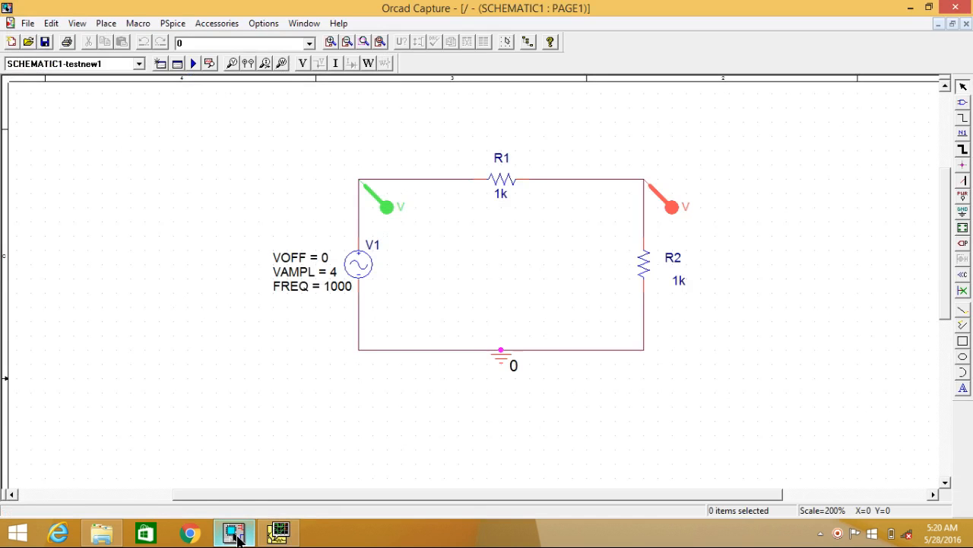
{"action": "mouse_move", "coordinate": [447, 453]}
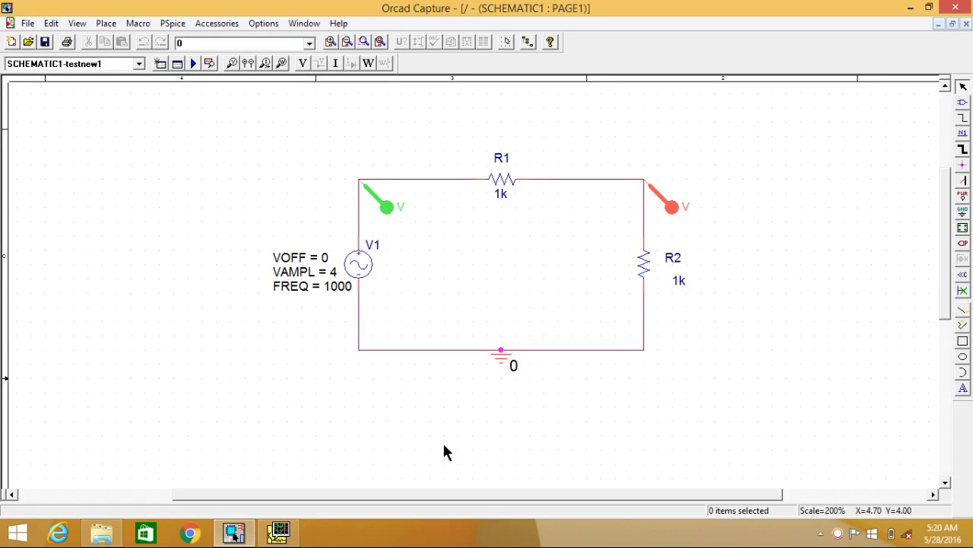